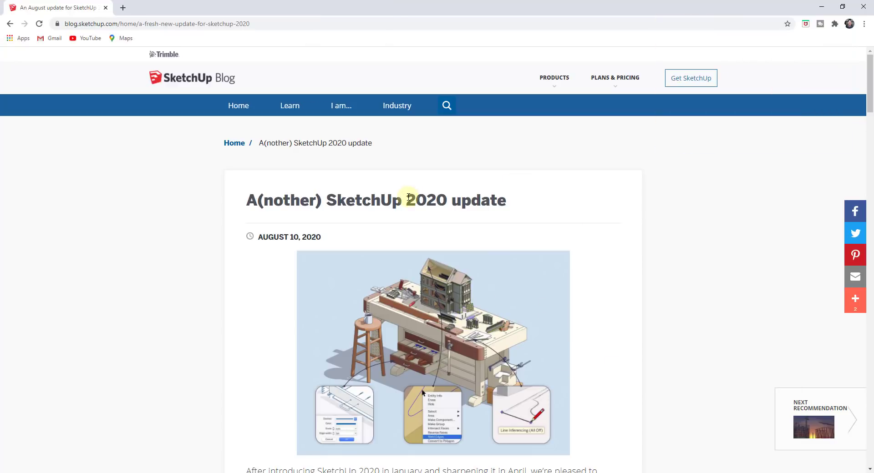
Scroll the SketchUp blog post down to the Line tool linear inference toggles heading
{"action": "scroll", "scroll_direction": "down", "scroll_amount": 3}
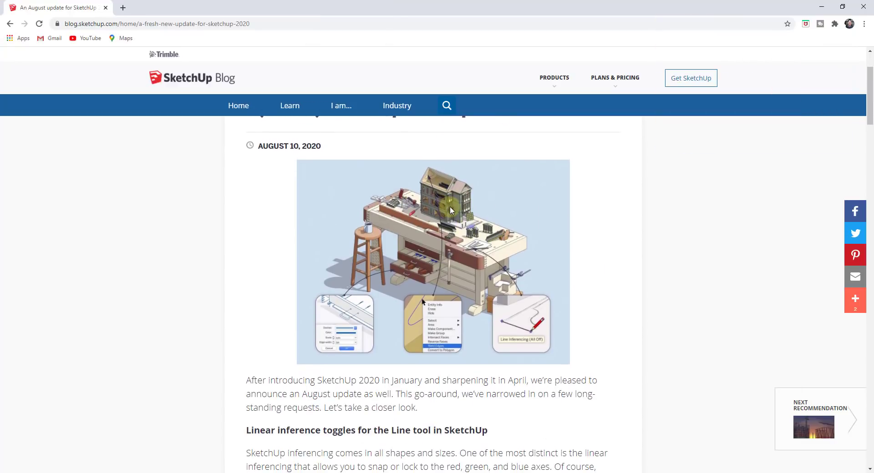
{"action": "mouse_move", "coordinate": [441, 407]}
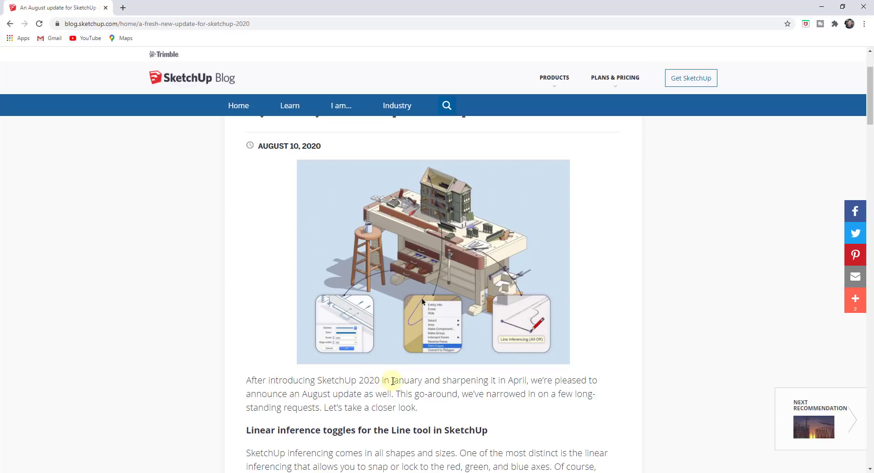
{"action": "mouse_move", "coordinate": [449, 383]}
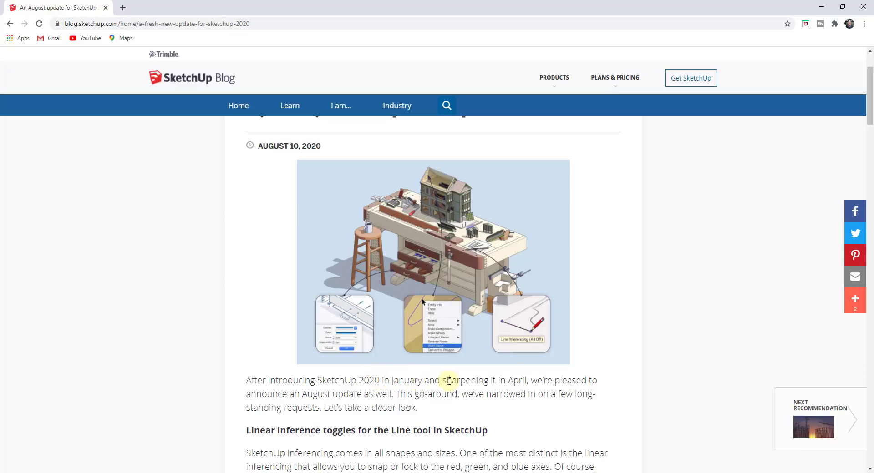
{"action": "mouse_move", "coordinate": [388, 381]}
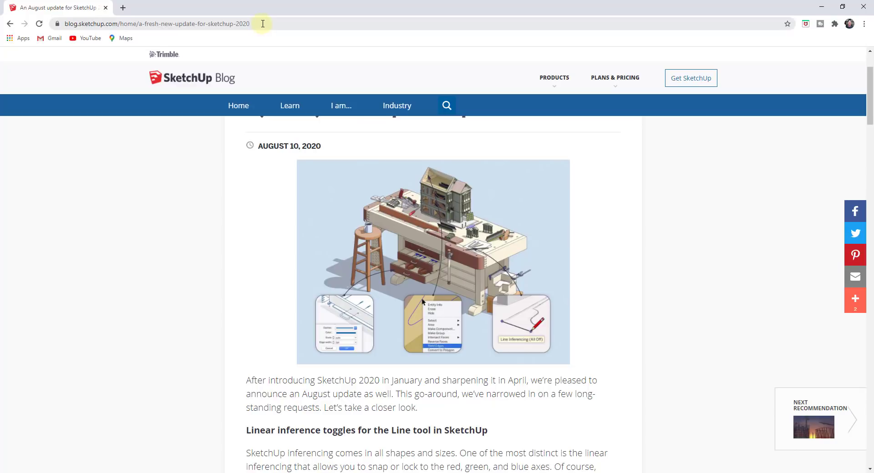
{"action": "mouse_move", "coordinate": [456, 360]}
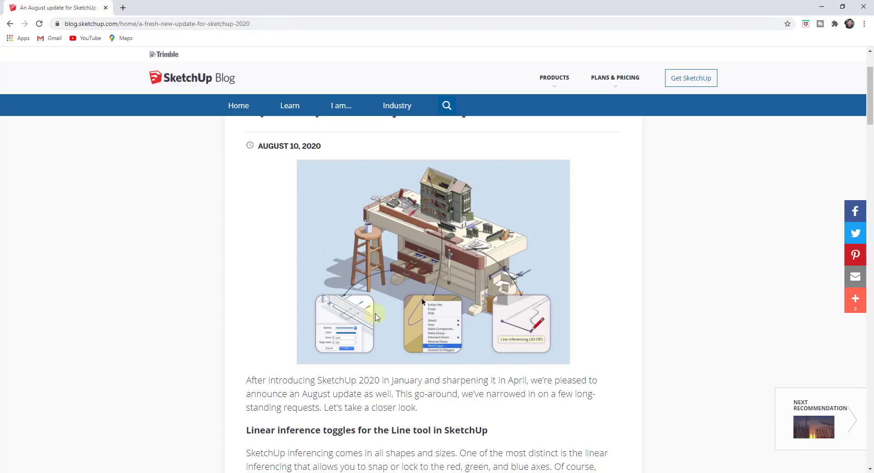
{"action": "mouse_move", "coordinate": [399, 292]}
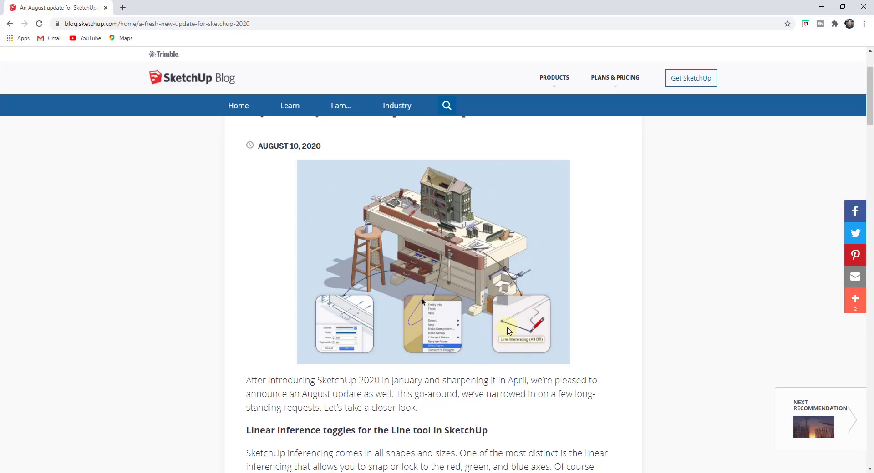
{"action": "scroll", "scroll_direction": "down", "scroll_amount": 3}
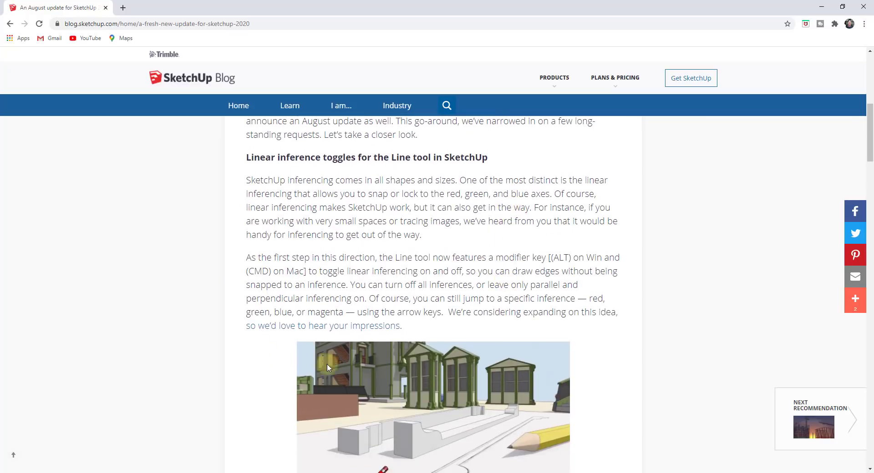
{"action": "double_click", "coordinate": [351, 193]}
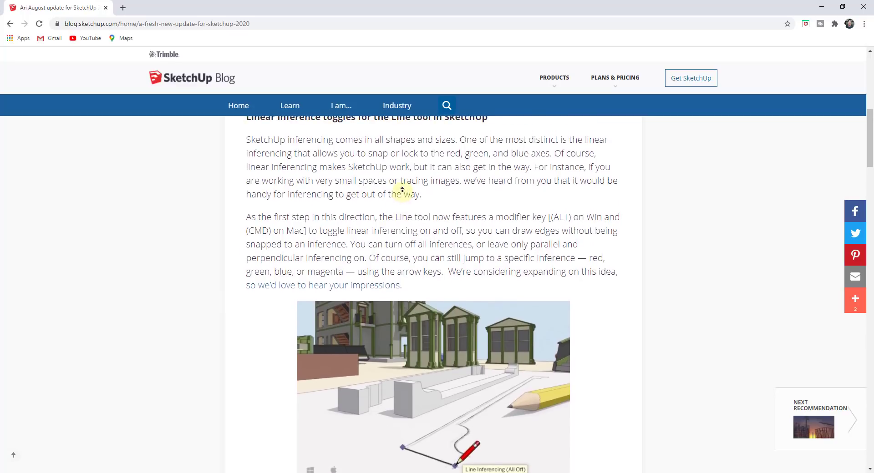
{"action": "scroll", "scroll_direction": "down", "scroll_amount": 3}
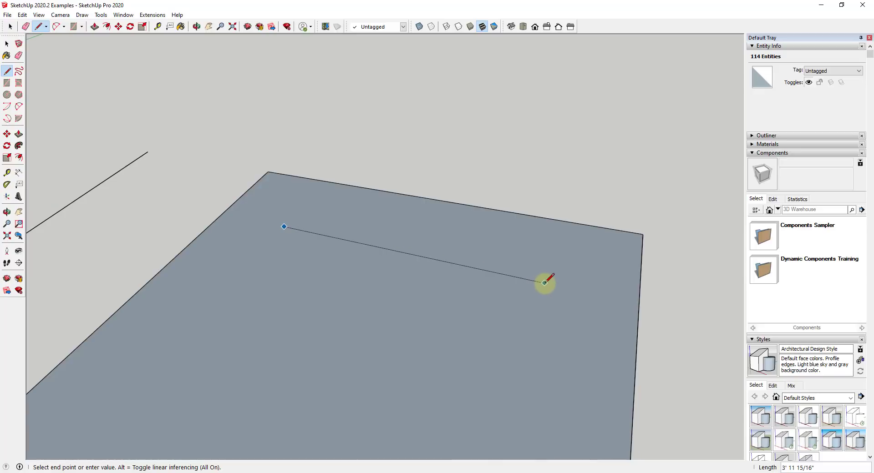
{"action": "mouse_move", "coordinate": [545, 284]}
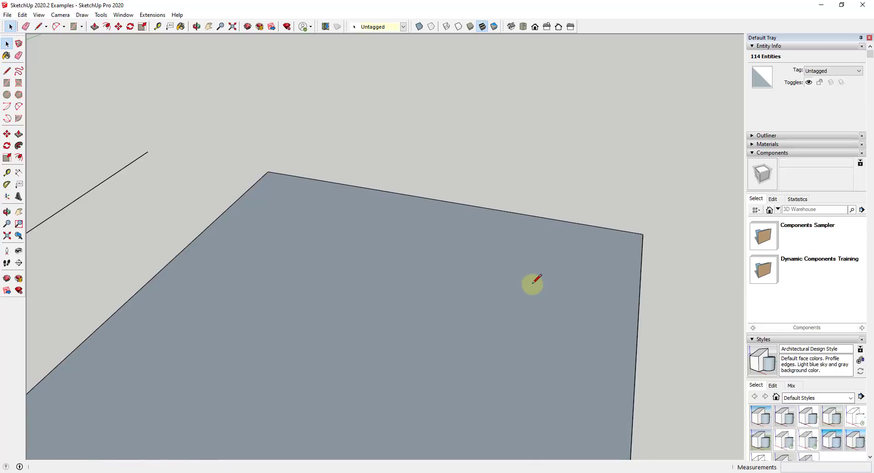
Draw a zigzag edge chain on the grey face, cycling linear inferencing with Alt
{"action": "left_click", "coordinate": [7, 71]}
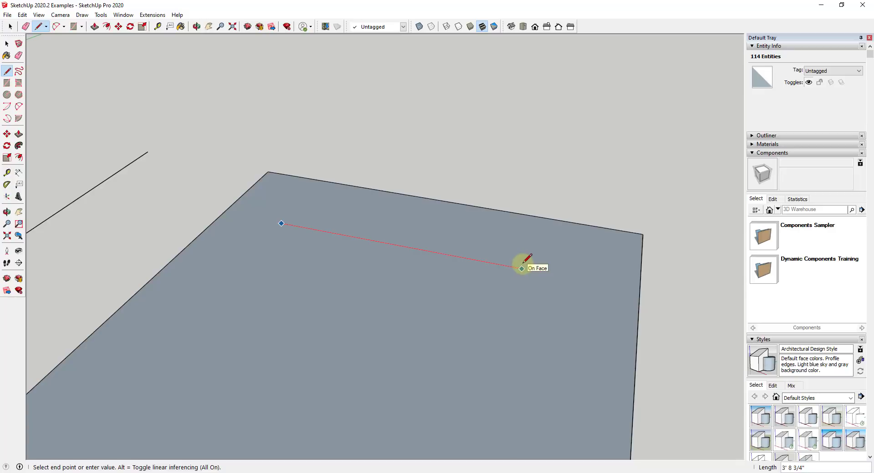
{"action": "key", "text": "alt"}
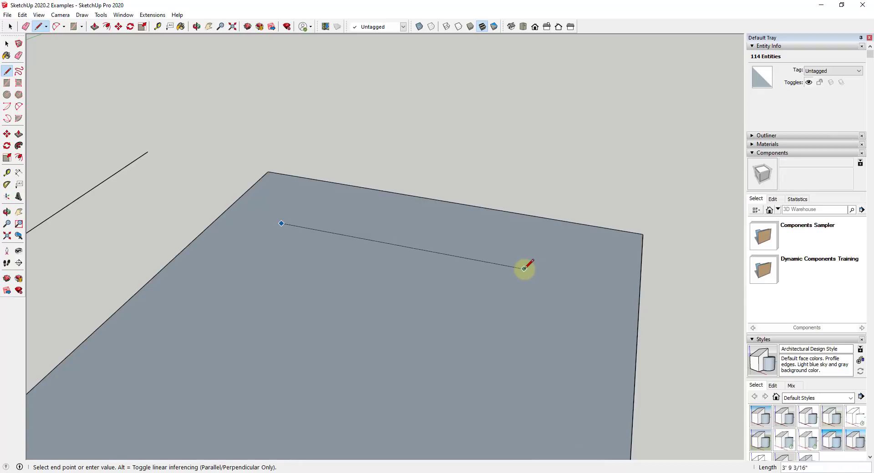
{"action": "mouse_move", "coordinate": [521, 292]}
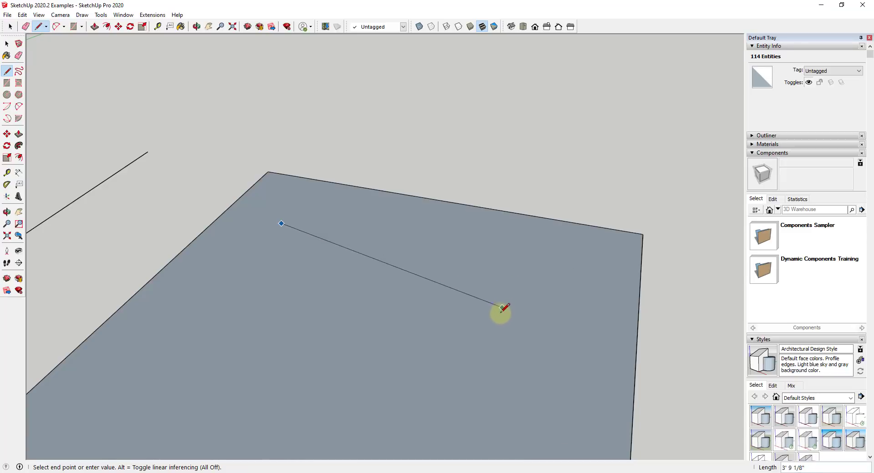
{"action": "mouse_move", "coordinate": [521, 253]}
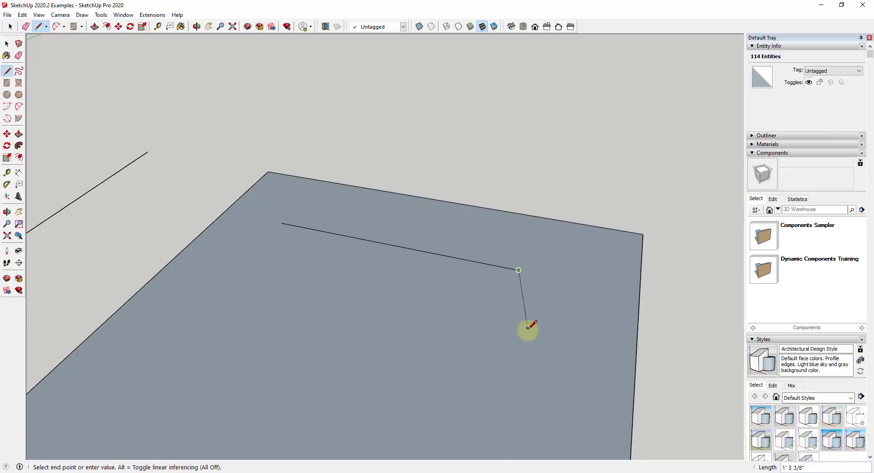
{"action": "left_click", "coordinate": [518, 270]}
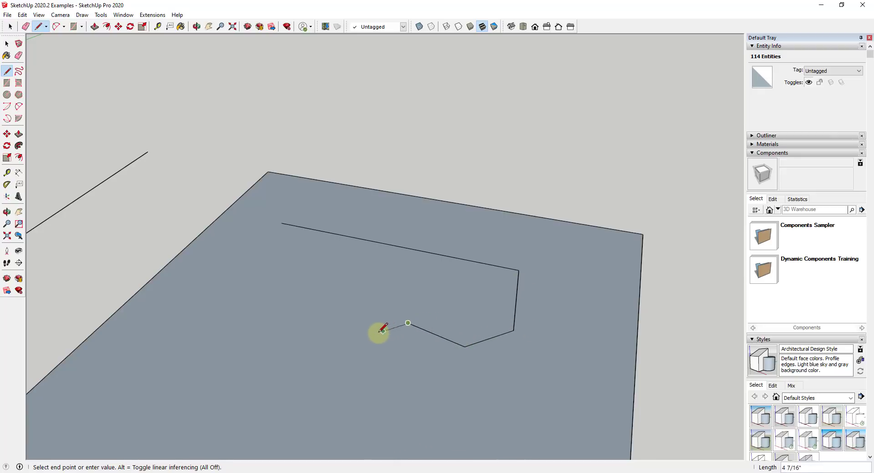
{"action": "mouse_move", "coordinate": [299, 331]}
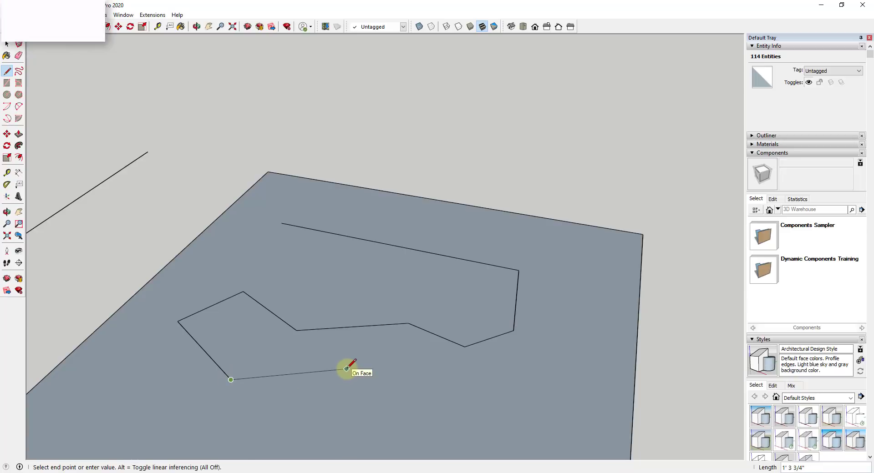
{"action": "mouse_move", "coordinate": [372, 394]}
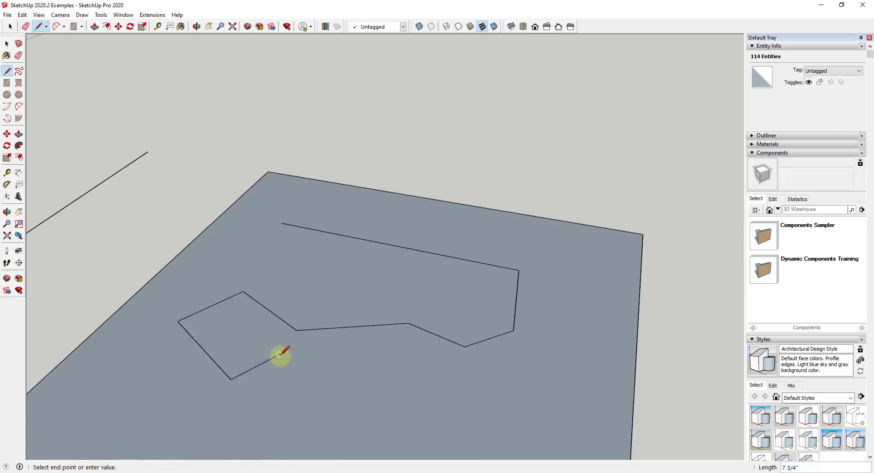
{"action": "left_click", "coordinate": [315, 386]}
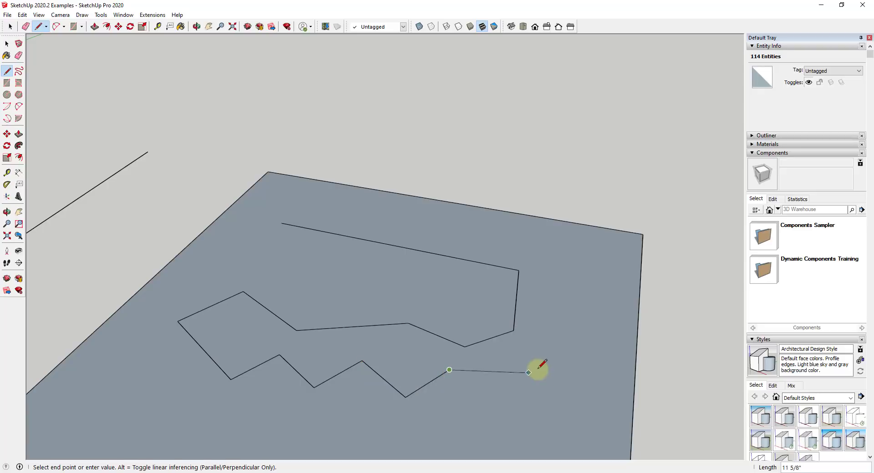
{"action": "mouse_move", "coordinate": [615, 371]}
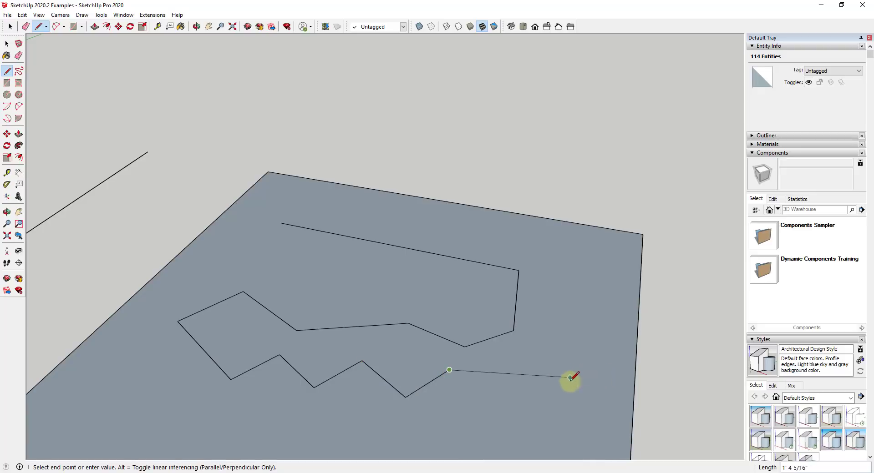
{"action": "mouse_move", "coordinate": [545, 404]}
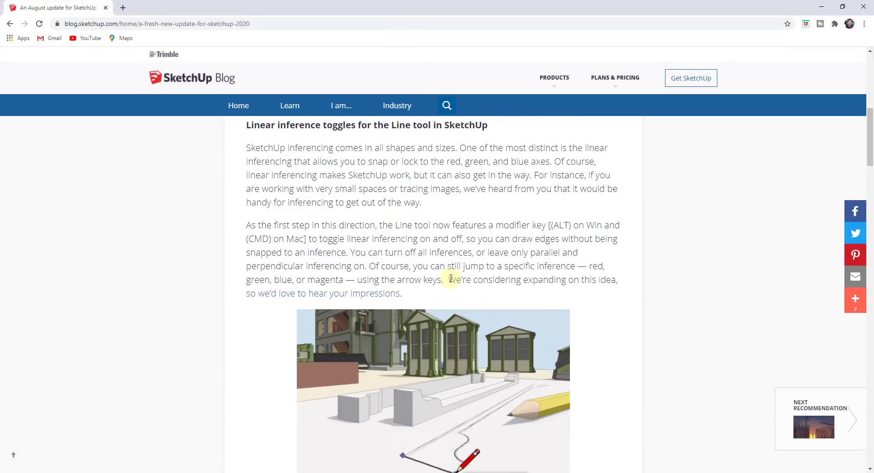
Highlight the feedback sentence, follow its link to the forum thread, then return to the blog
{"action": "left_click_drag", "start_coordinate": [448, 279], "coordinate": [617, 280]}
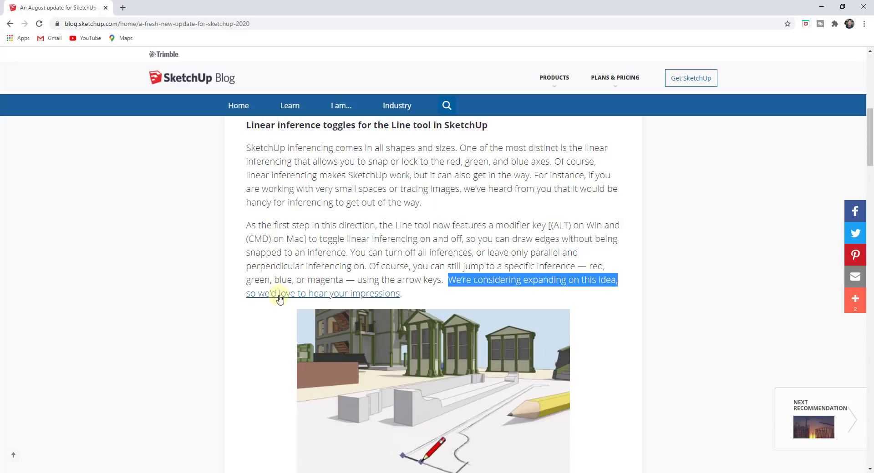
{"action": "left_click", "coordinate": [279, 294]}
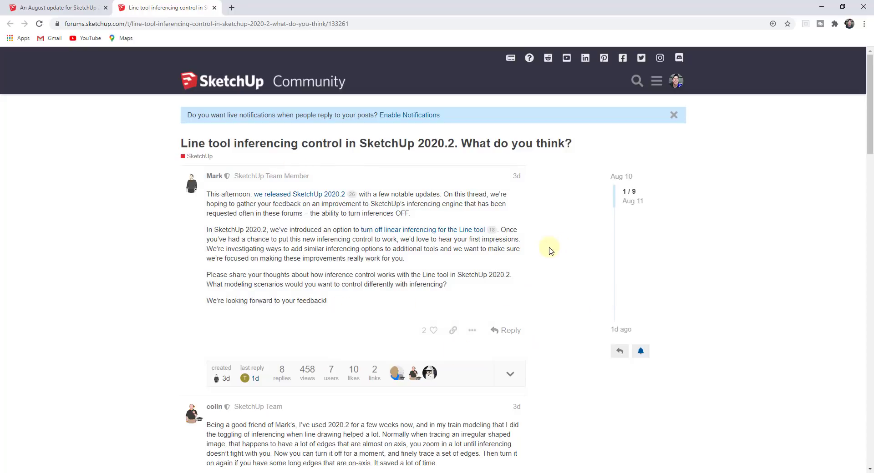
{"action": "mouse_move", "coordinate": [546, 252]}
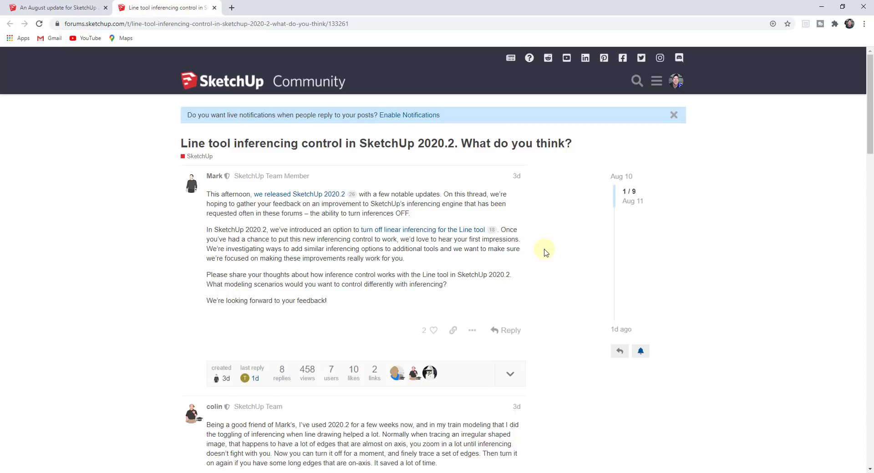
{"action": "left_click", "coordinate": [53, 7]}
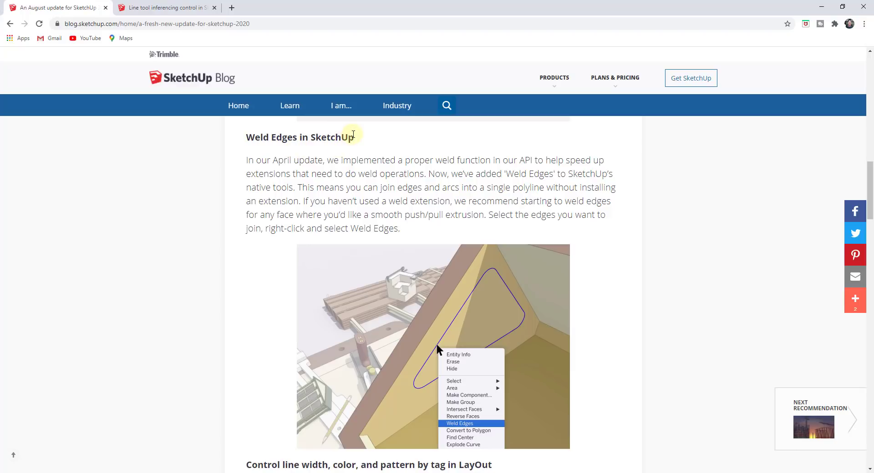
{"action": "mouse_move", "coordinate": [355, 184]}
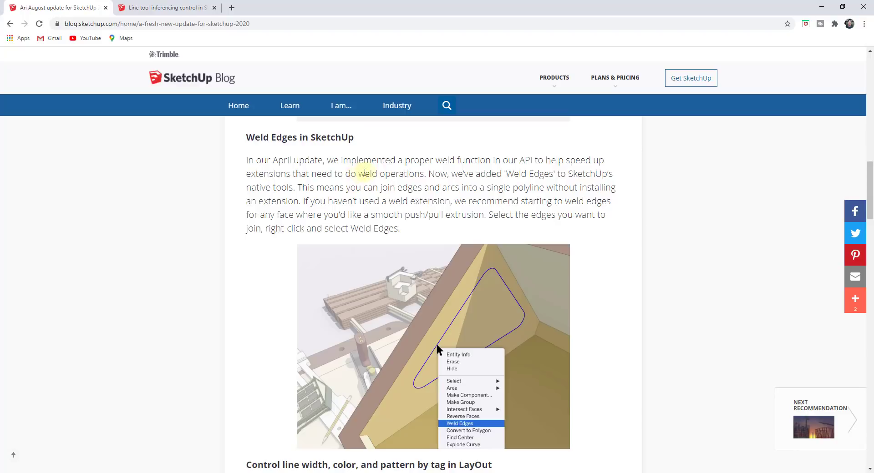
{"action": "mouse_move", "coordinate": [372, 165]}
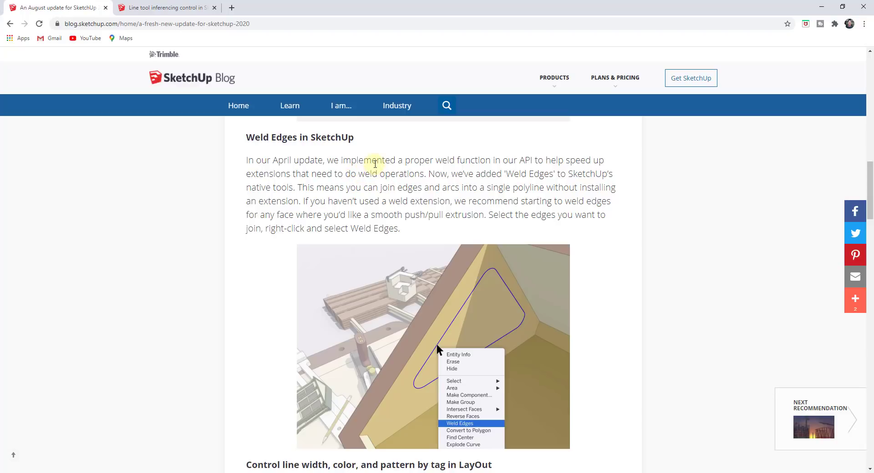
{"action": "mouse_move", "coordinate": [461, 5]}
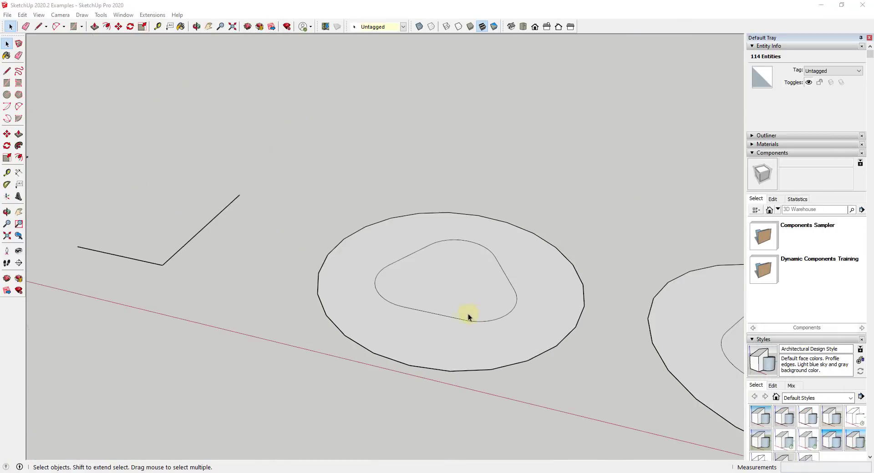
Select the rounded-triangle outline segment and orbit to view the other shapes
{"action": "left_click", "coordinate": [470, 317]}
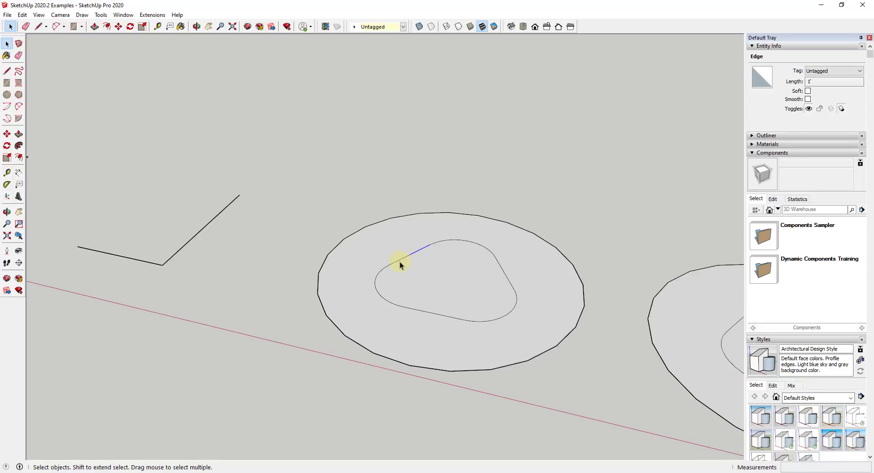
{"action": "mouse_move", "coordinate": [502, 322]}
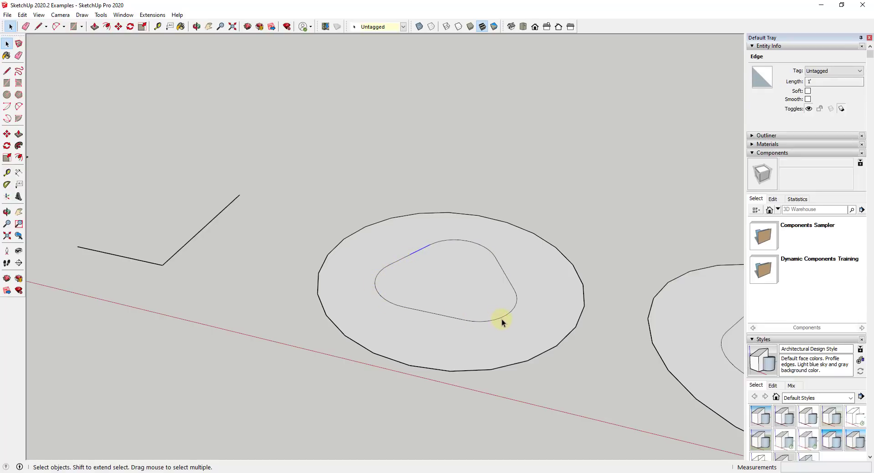
{"action": "mouse_move", "coordinate": [407, 274]}
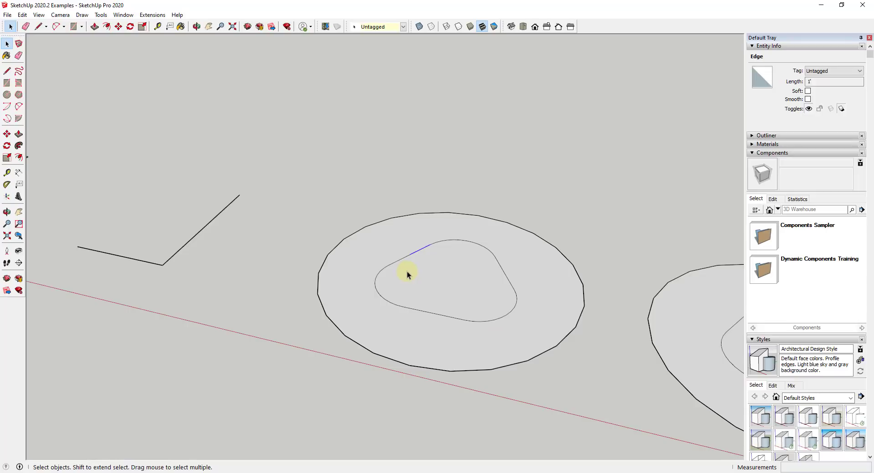
{"action": "mouse_move", "coordinate": [416, 274]}
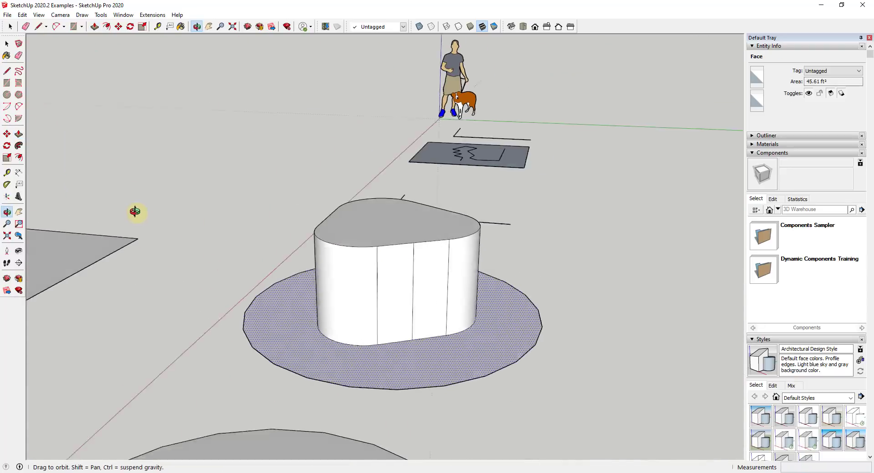
{"action": "left_click_drag", "start_coordinate": [135, 212], "coordinate": [334, 302]}
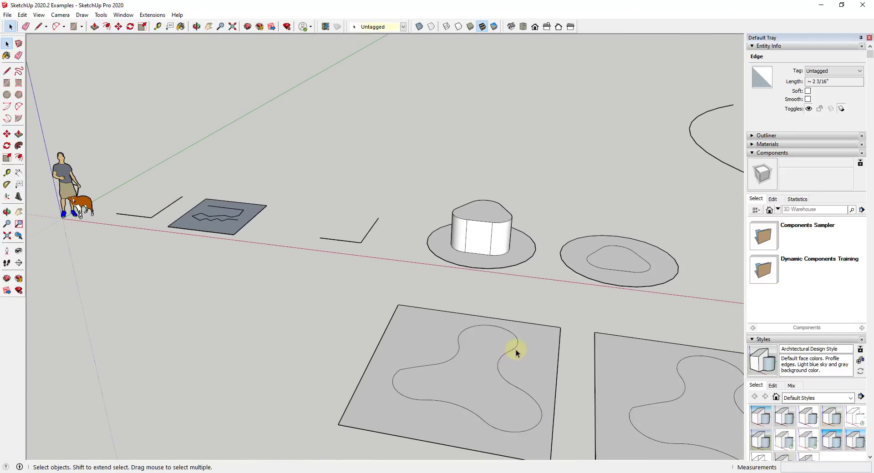
{"action": "mouse_move", "coordinate": [501, 341]}
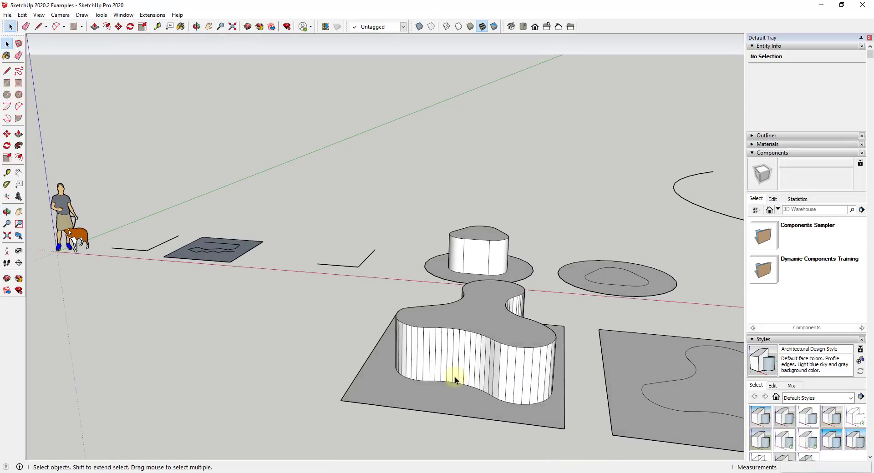
{"action": "mouse_move", "coordinate": [500, 358]}
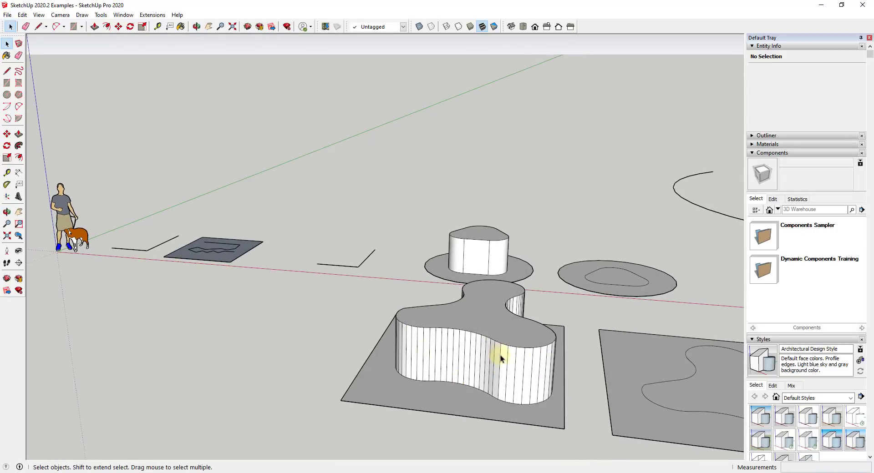
{"action": "mouse_move", "coordinate": [554, 392]}
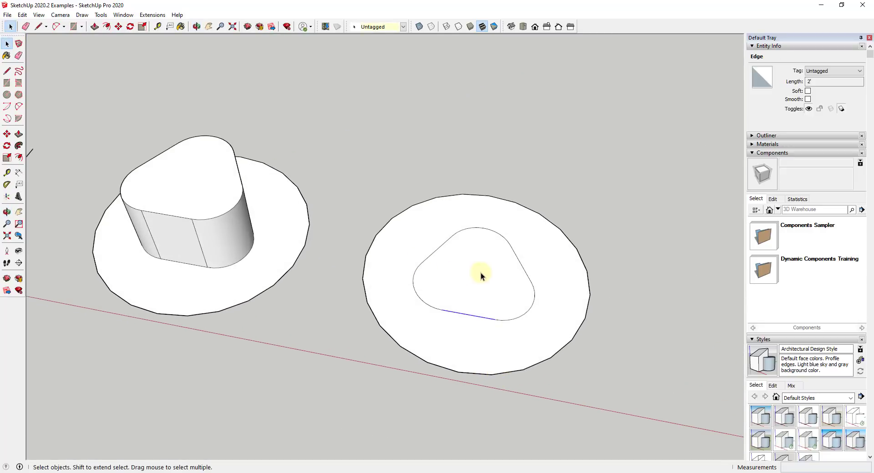
Weld the rounded triangle's 39 edges into one curve and push its face up into a seamless solid
{"action": "left_click", "coordinate": [474, 284]}
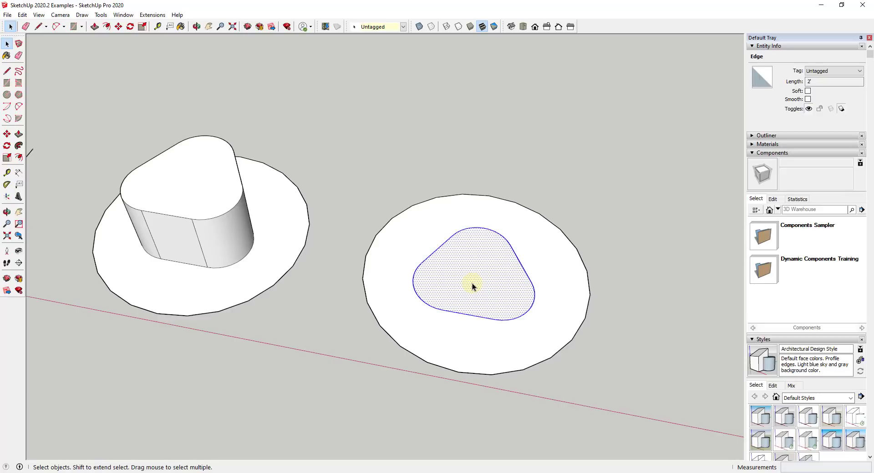
{"action": "left_click", "coordinate": [500, 320]}
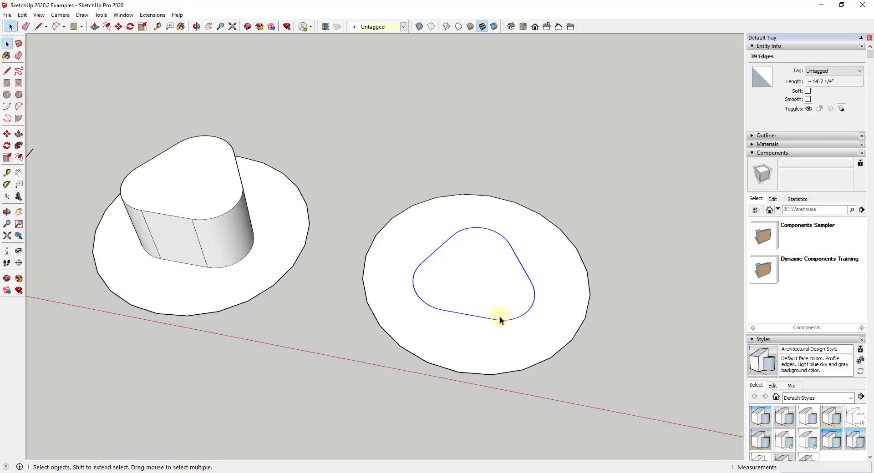
{"action": "right_click", "coordinate": [498, 320]}
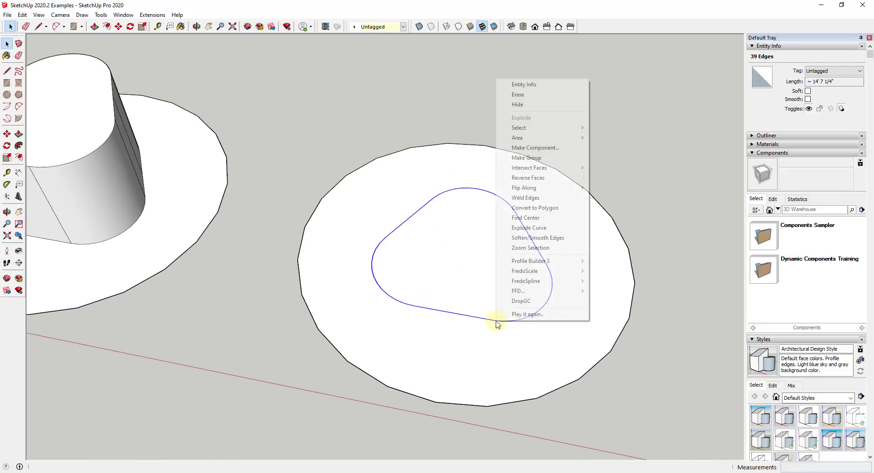
{"action": "mouse_move", "coordinate": [538, 198]}
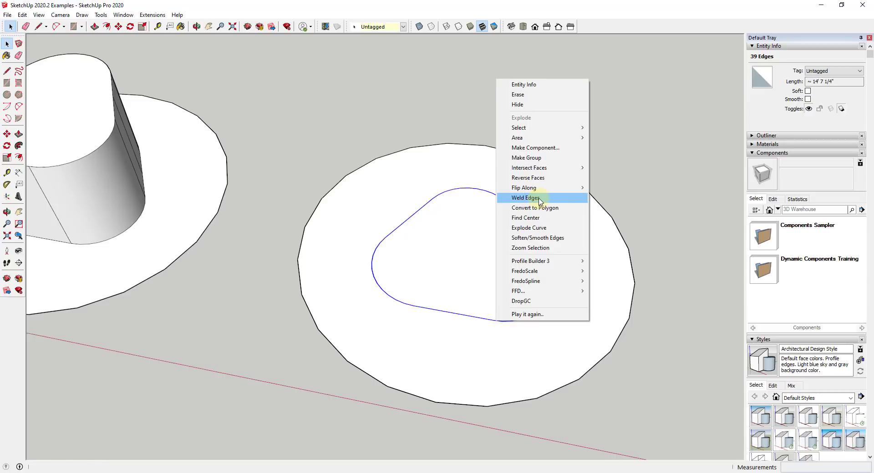
{"action": "left_click", "coordinate": [524, 198]}
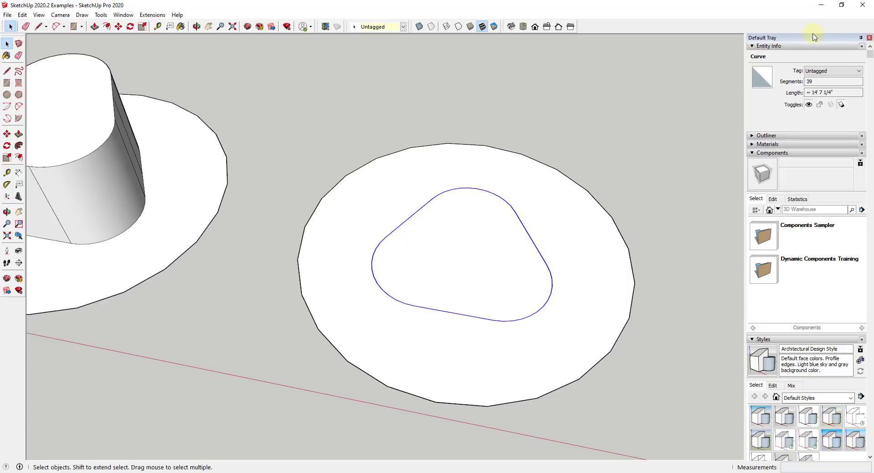
{"action": "left_click", "coordinate": [832, 81]}
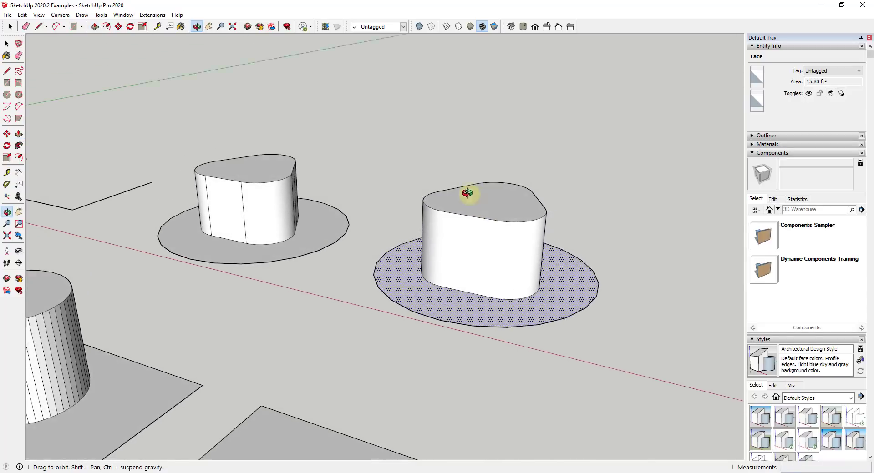
{"action": "left_click", "coordinate": [95, 26]}
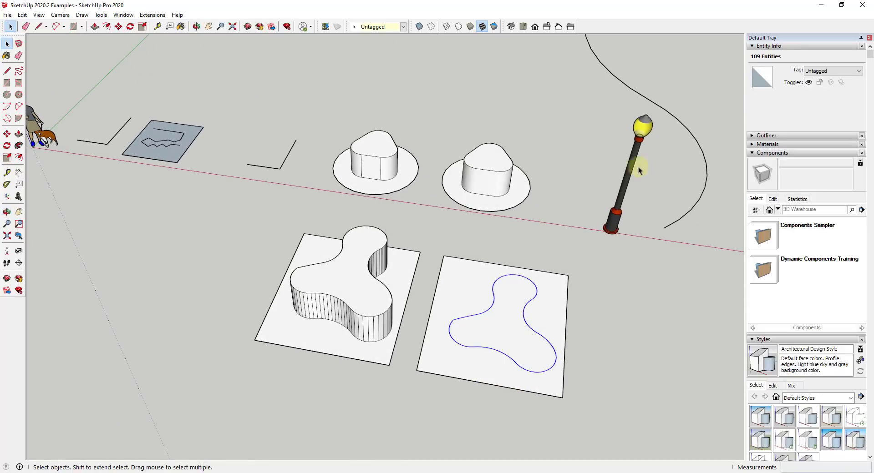
Push/Pull the welded blob outline's face upward into a smooth unfaceted solid
{"action": "left_click", "coordinate": [493, 352]}
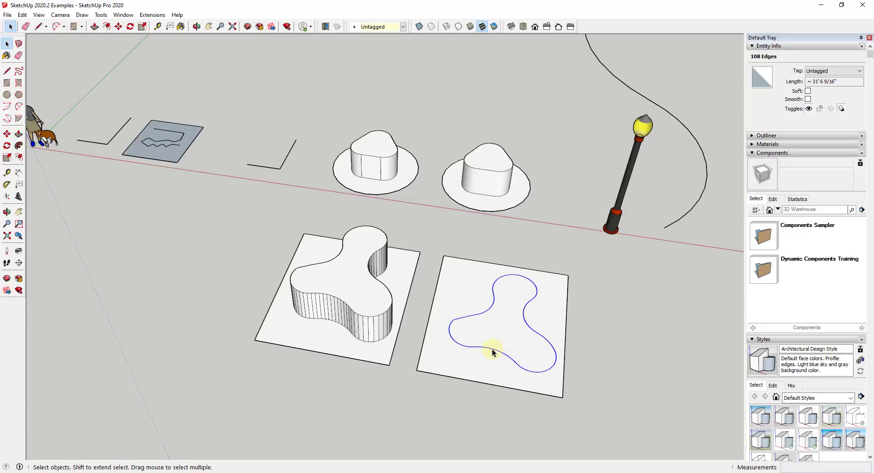
{"action": "left_click_drag", "start_coordinate": [493, 352], "coordinate": [563, 355]}
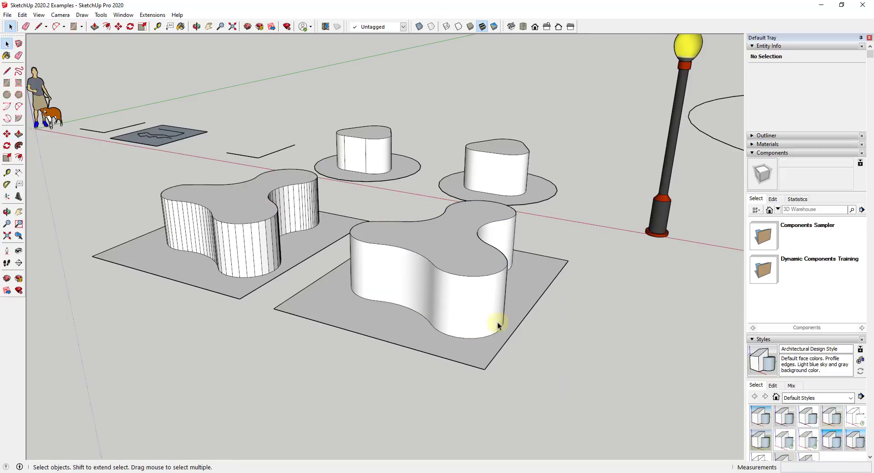
{"action": "mouse_move", "coordinate": [520, 312]}
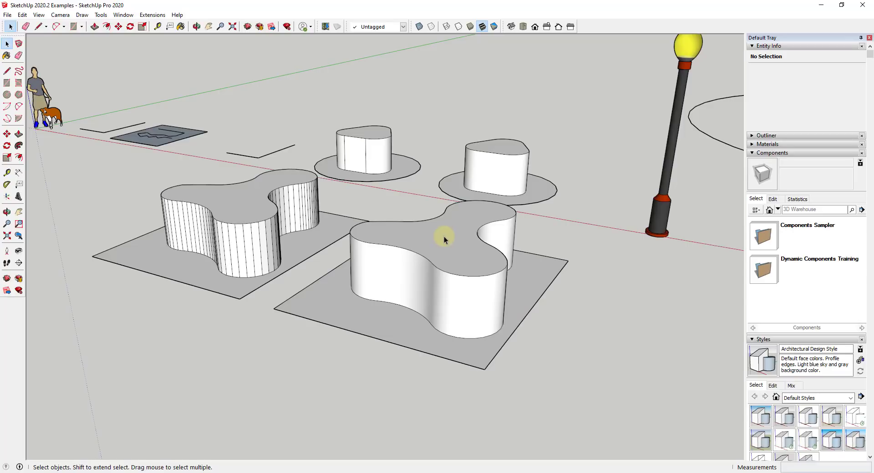
{"action": "mouse_move", "coordinate": [445, 251]}
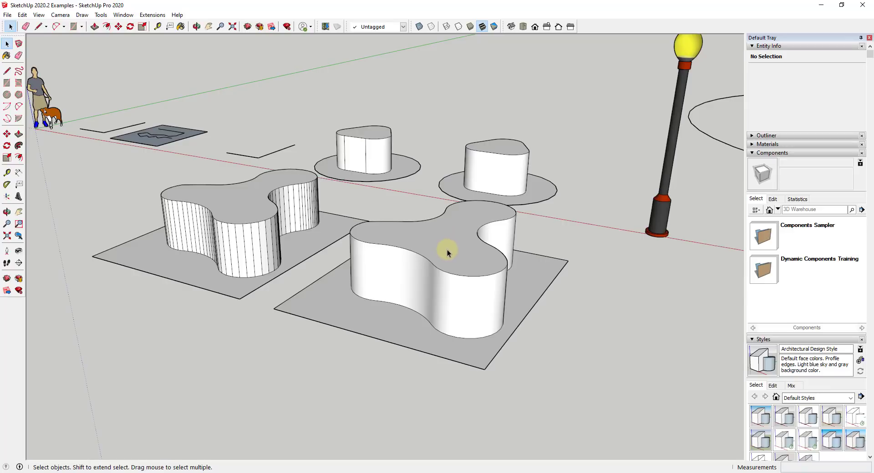
{"action": "mouse_move", "coordinate": [436, 286]}
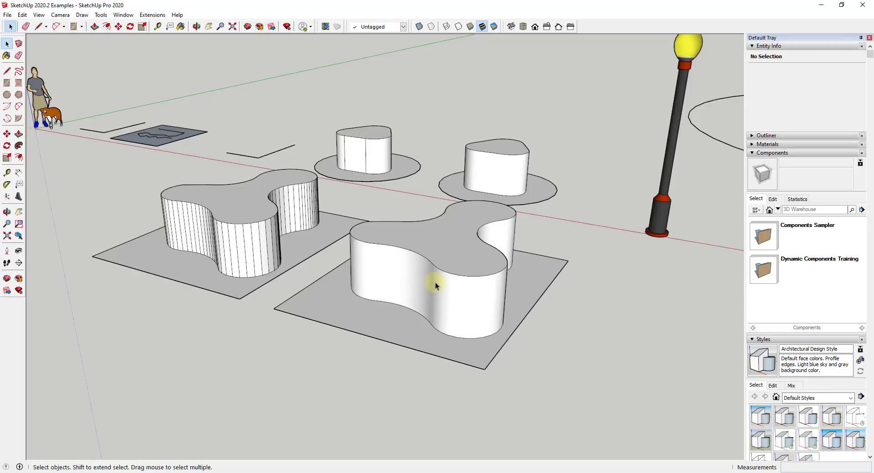
{"action": "mouse_move", "coordinate": [410, 285]}
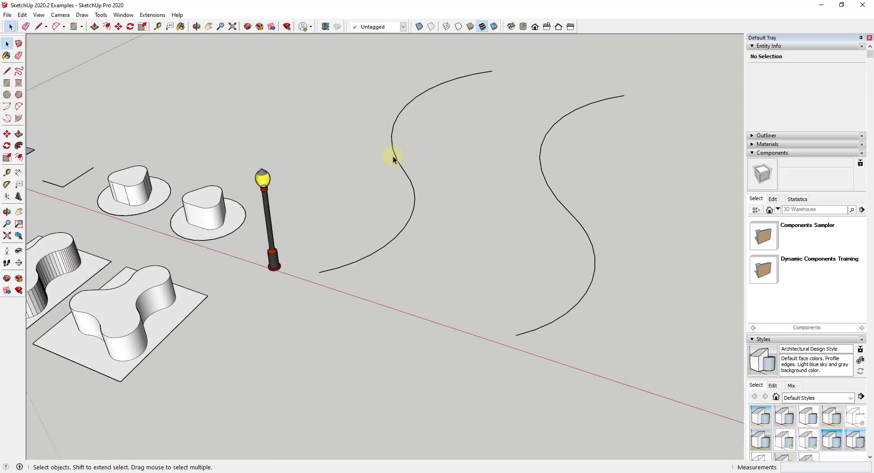
{"action": "mouse_move", "coordinate": [396, 160]}
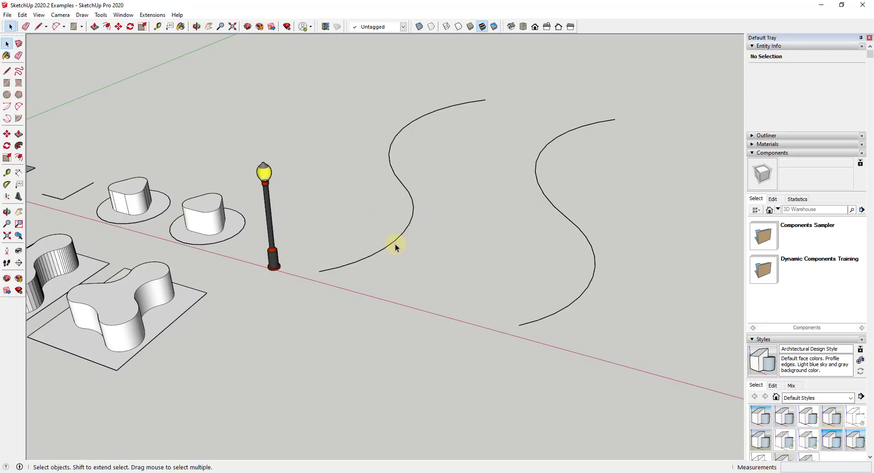
Weld both S-curves' arcs into single curves via the Weld extension and Weld Edges
{"action": "left_click", "coordinate": [390, 245]}
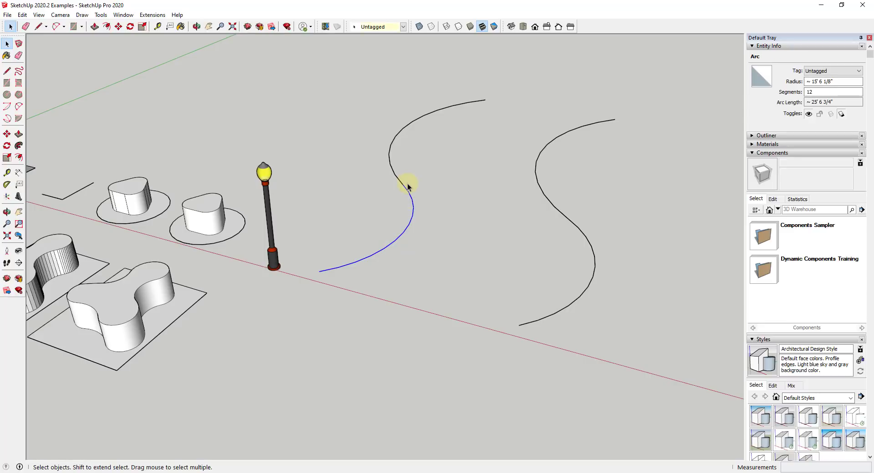
{"action": "mouse_move", "coordinate": [403, 191]}
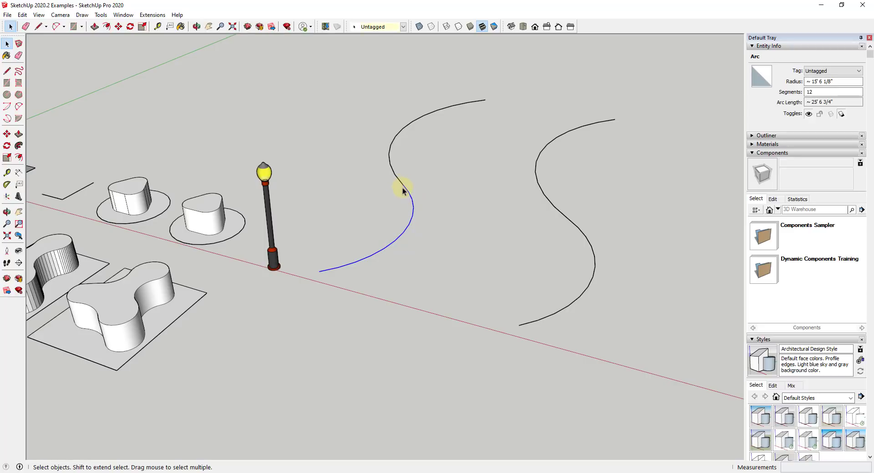
{"action": "left_click", "coordinate": [152, 15]}
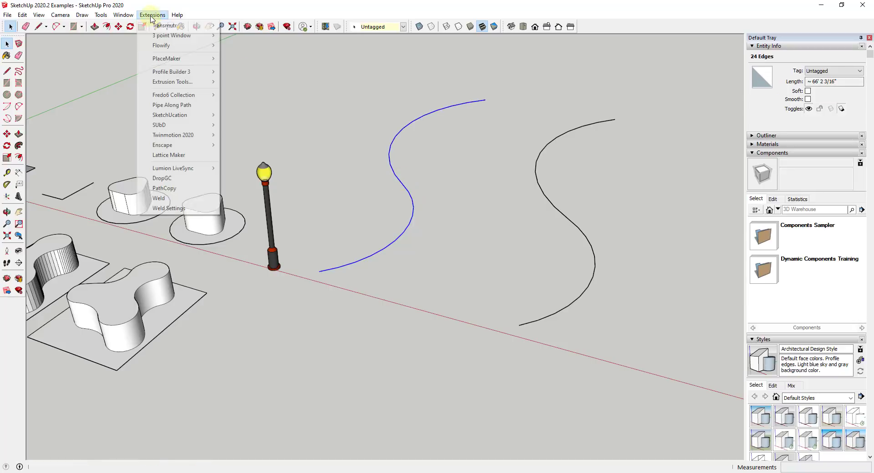
{"action": "left_click", "coordinate": [164, 187]}
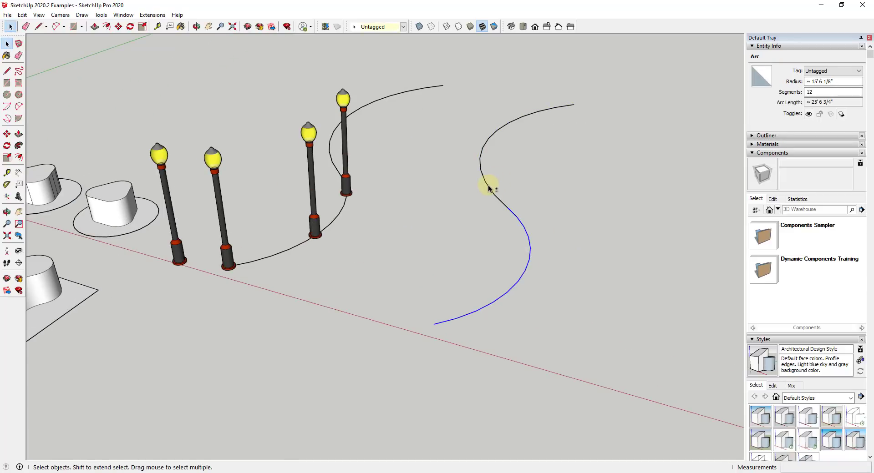
{"action": "right_click", "coordinate": [490, 184]}
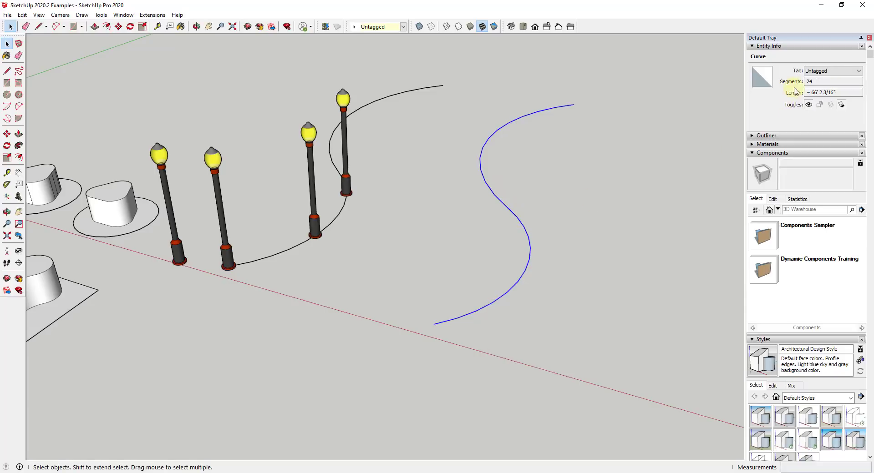
{"action": "left_click", "coordinate": [152, 14]}
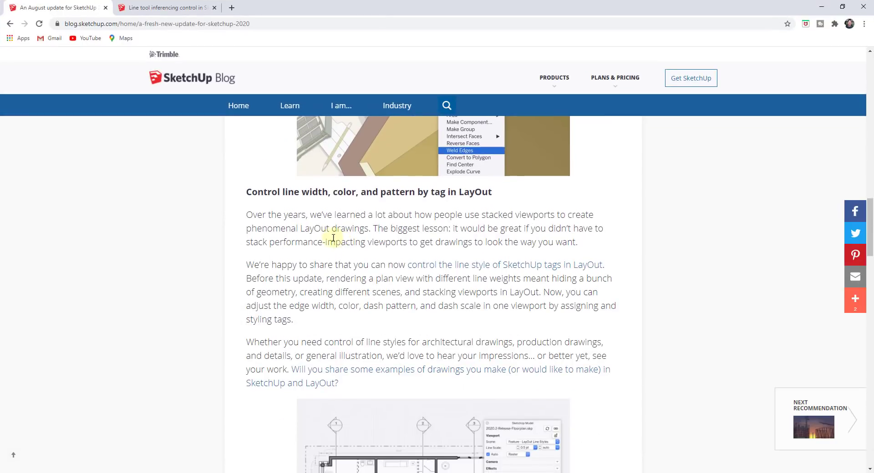
Open the Help Center article on SketchUp dashes from the LayOut line-style link
{"action": "scroll", "scroll_direction": "down", "scroll_amount": 3}
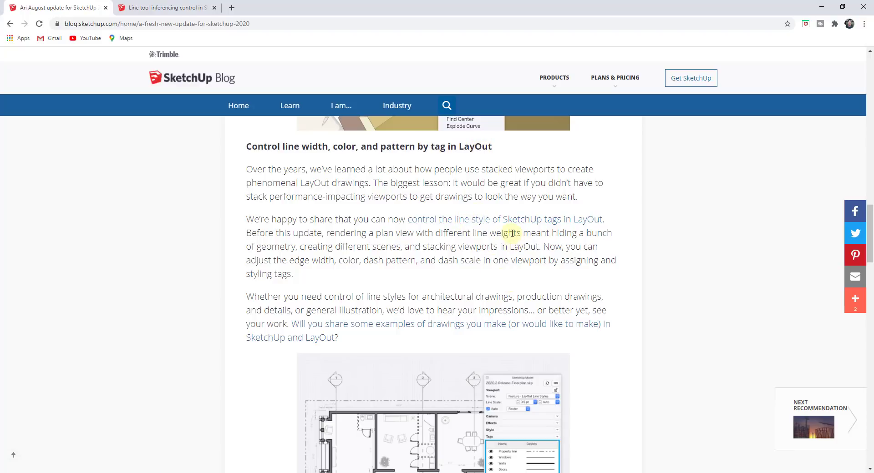
{"action": "mouse_move", "coordinate": [300, 191]}
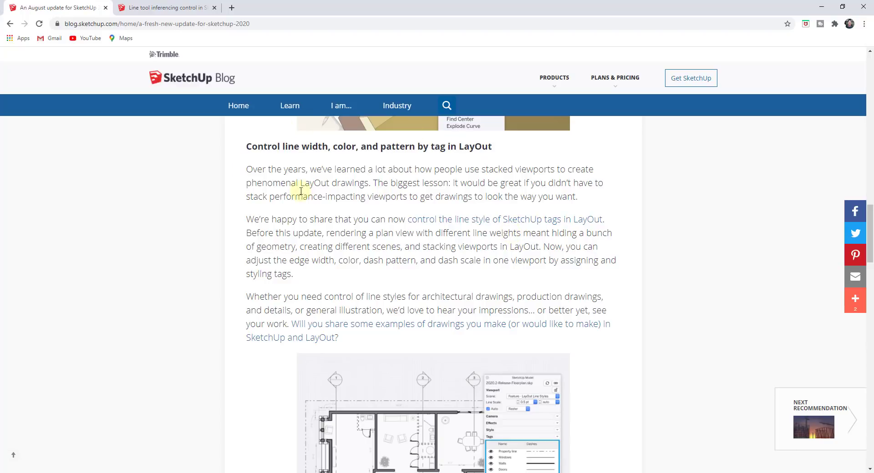
{"action": "mouse_move", "coordinate": [407, 219]}
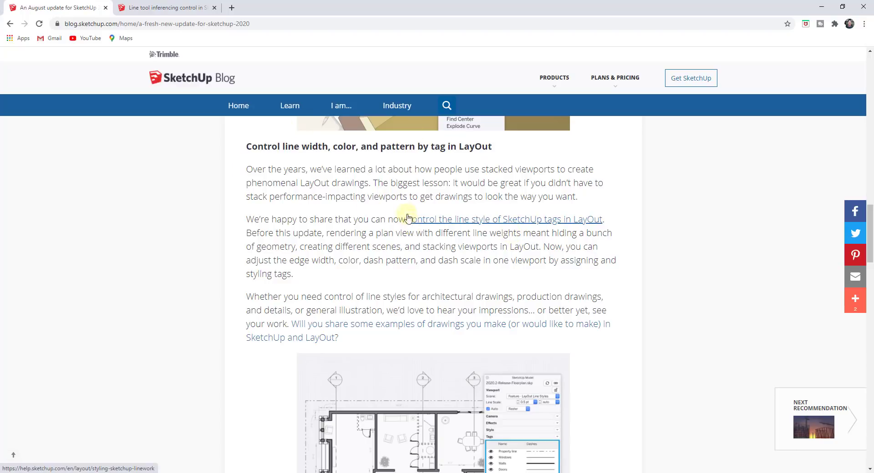
{"action": "mouse_move", "coordinate": [470, 233]}
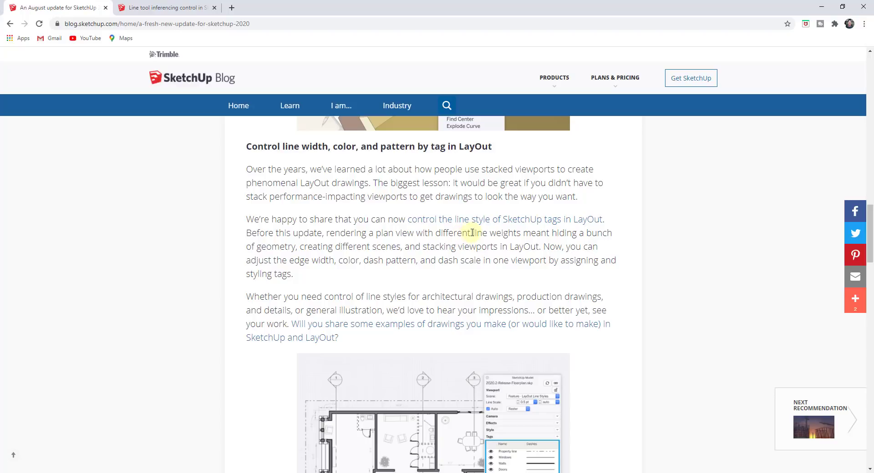
{"action": "mouse_move", "coordinate": [454, 226]}
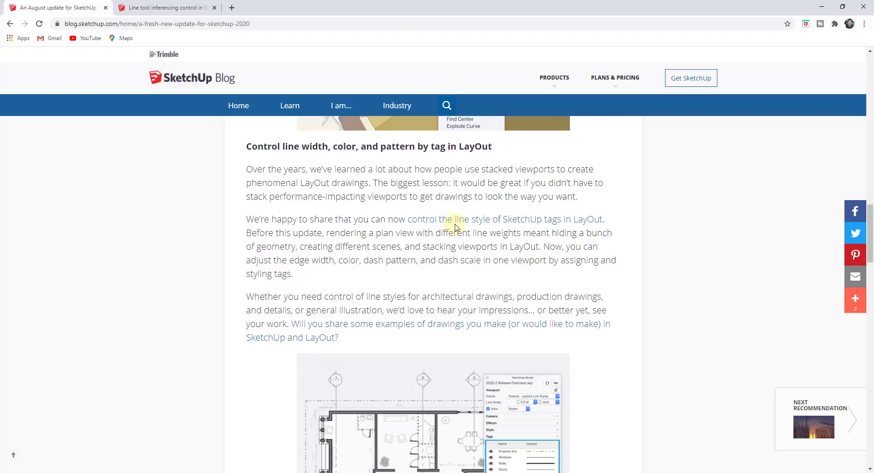
{"action": "mouse_move", "coordinate": [454, 219]}
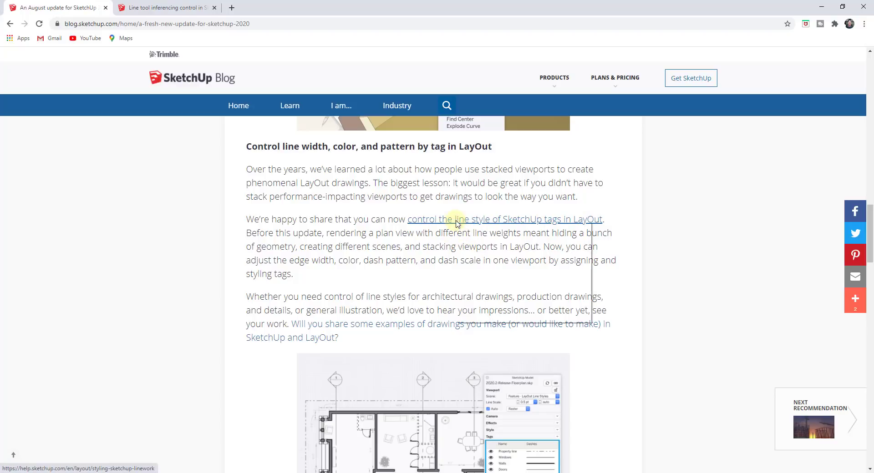
{"action": "left_click", "coordinate": [504, 219]}
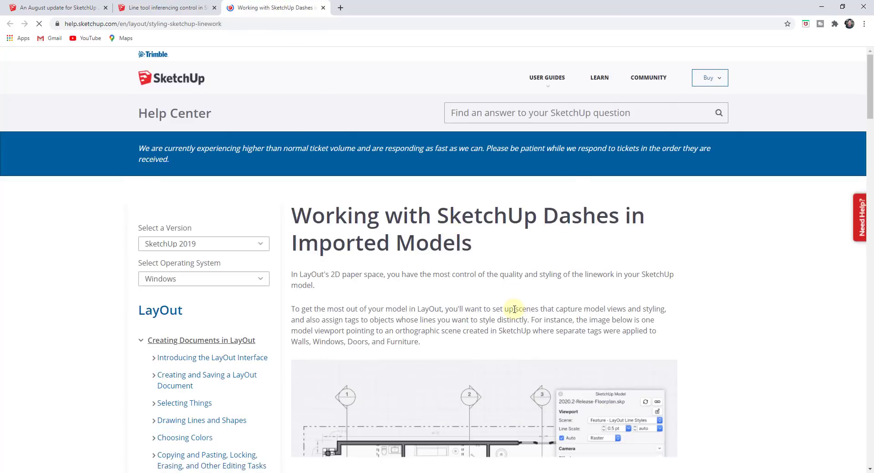
{"action": "scroll", "scroll_direction": "down", "scroll_amount": 3}
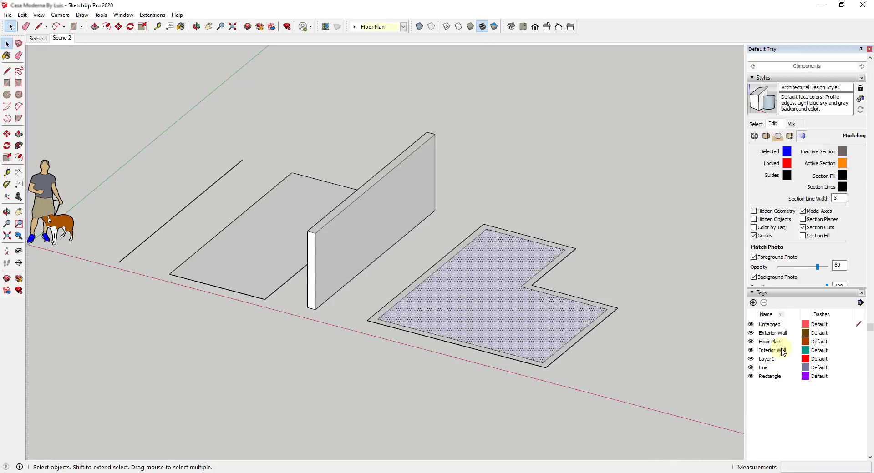
{"action": "mouse_move", "coordinate": [774, 378]}
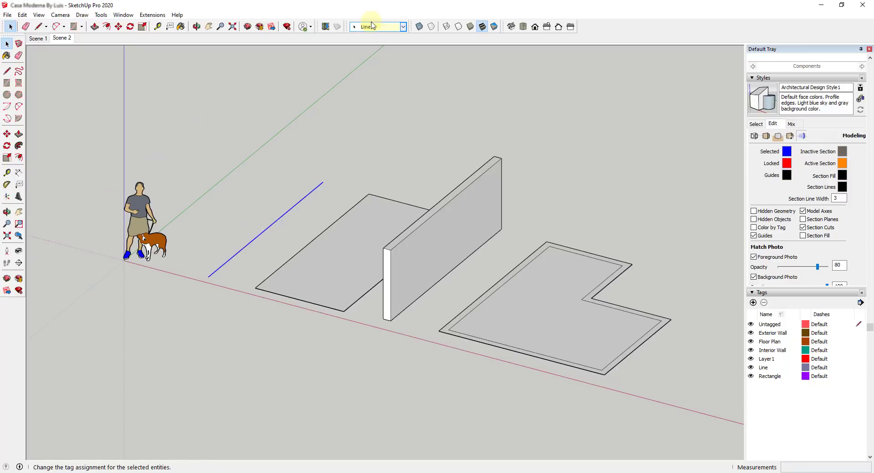
Check the rectangle's and wall's tags, then add a new tag named Wall
{"action": "left_click", "coordinate": [371, 26]}
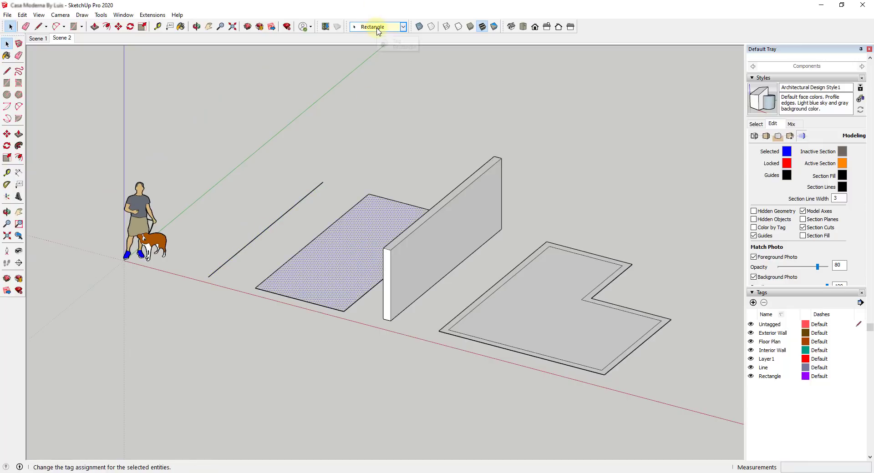
{"action": "left_click", "coordinate": [565, 316]}
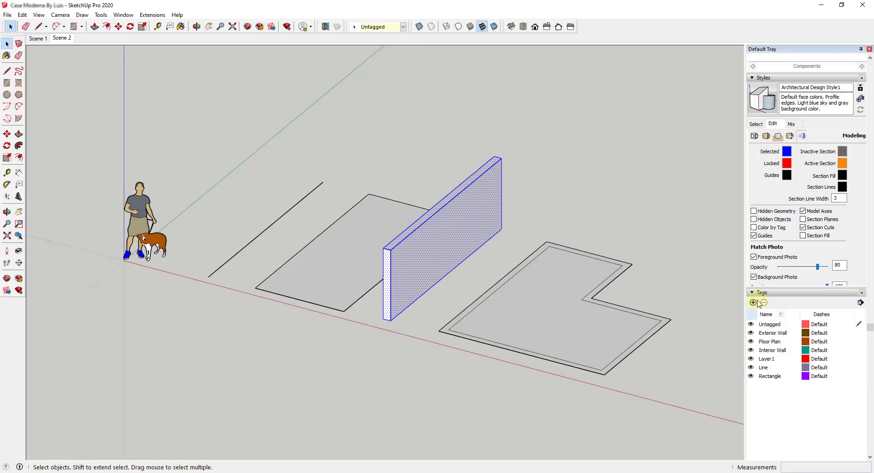
{"action": "left_click", "coordinate": [753, 302]}
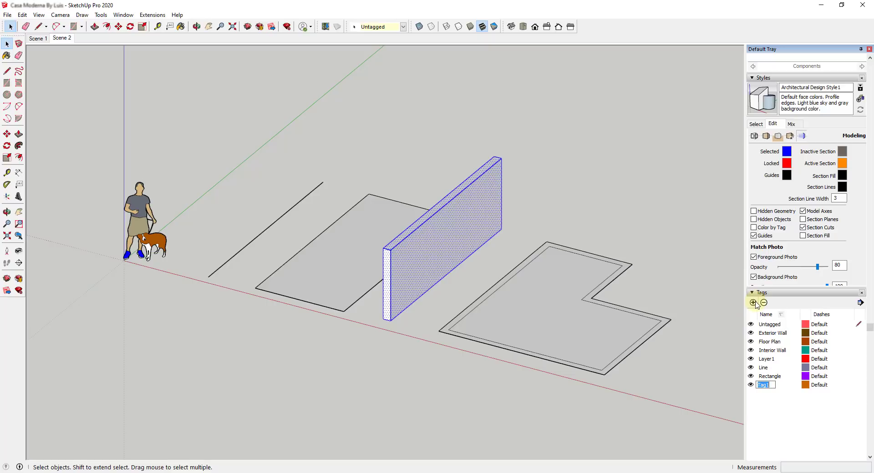
{"action": "type", "text": "Wall"}
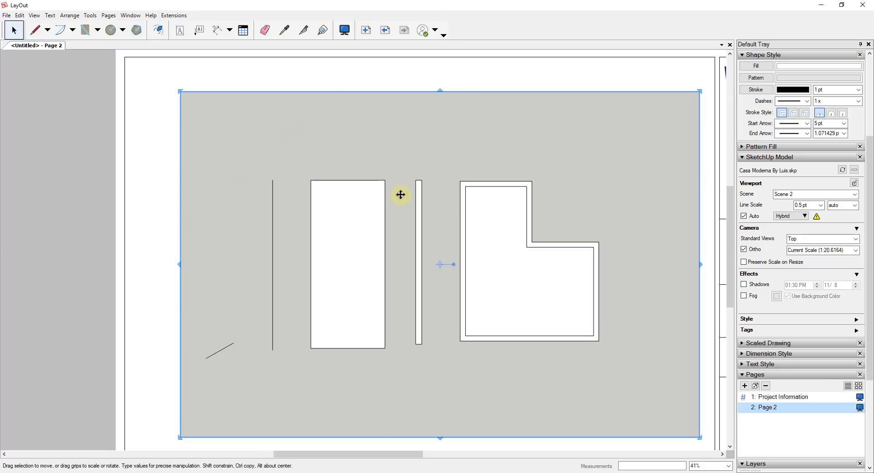
{"action": "mouse_move", "coordinate": [527, 266]}
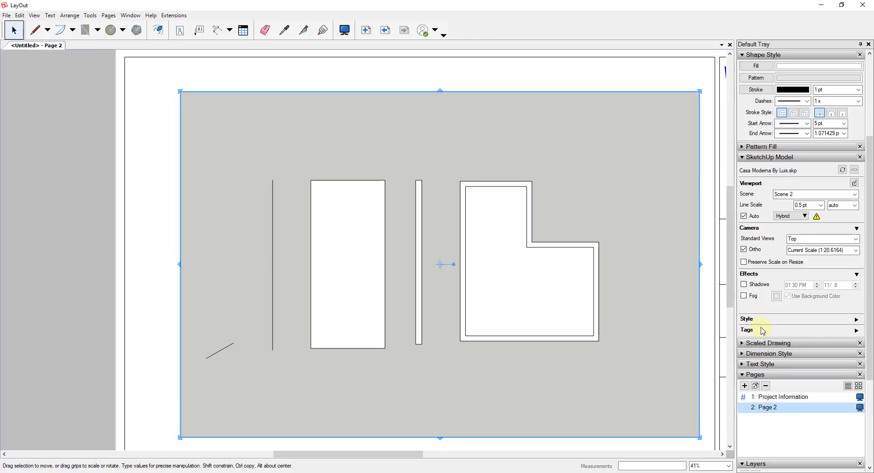
Give the Line tag a solid dash pattern with line scale 5 in the viewport's per-tag settings
{"action": "left_click", "coordinate": [856, 330]}
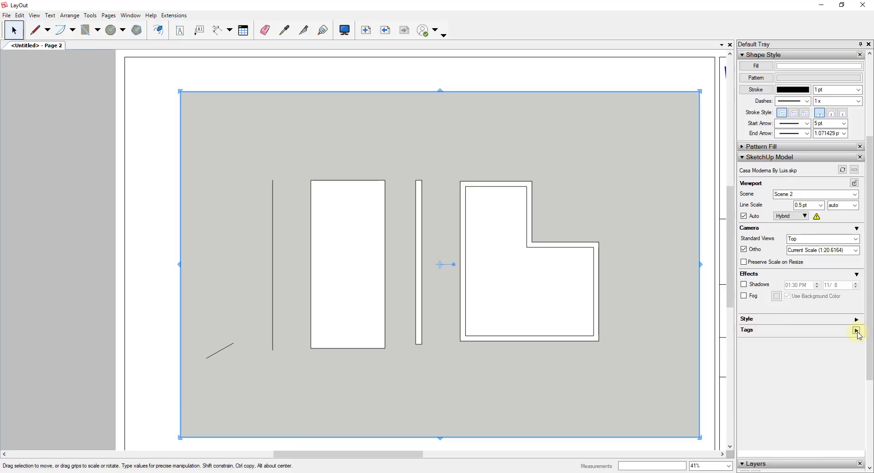
{"action": "left_click", "coordinate": [857, 330]}
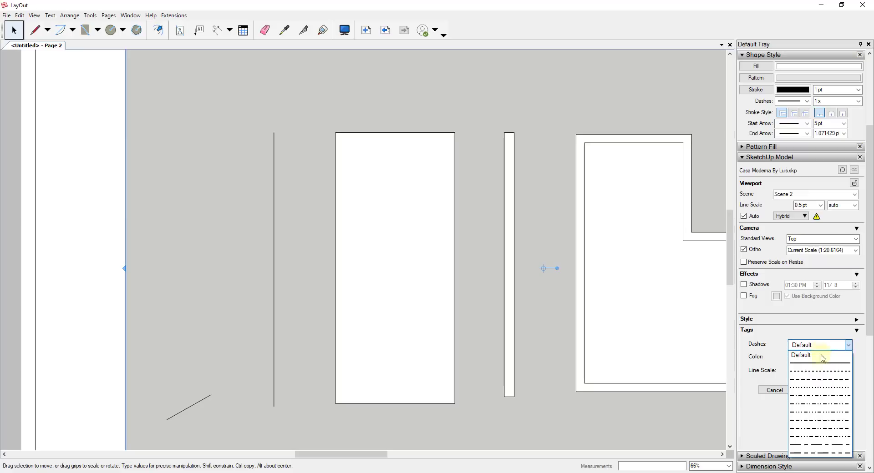
{"action": "left_click", "coordinate": [819, 355]}
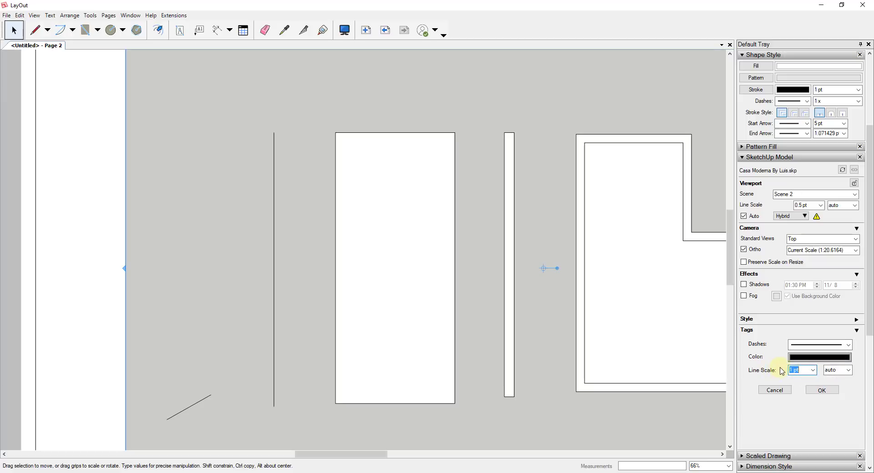
{"action": "left_click", "coordinate": [821, 390]}
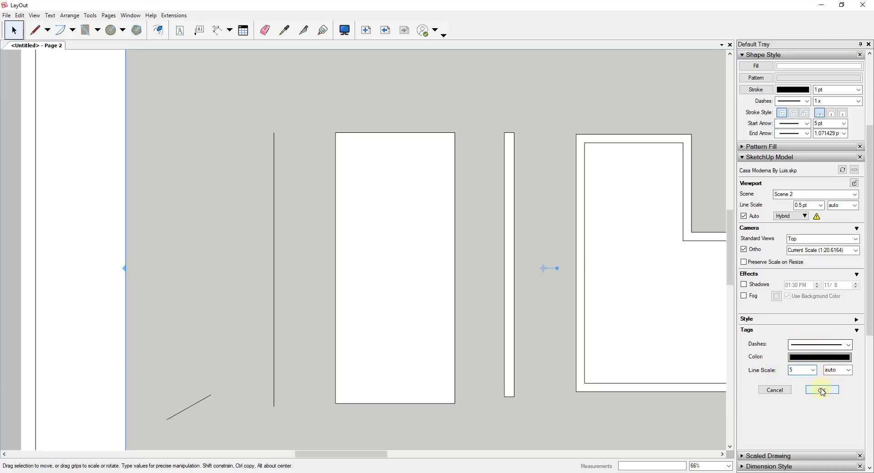
{"action": "left_click", "coordinate": [822, 390]}
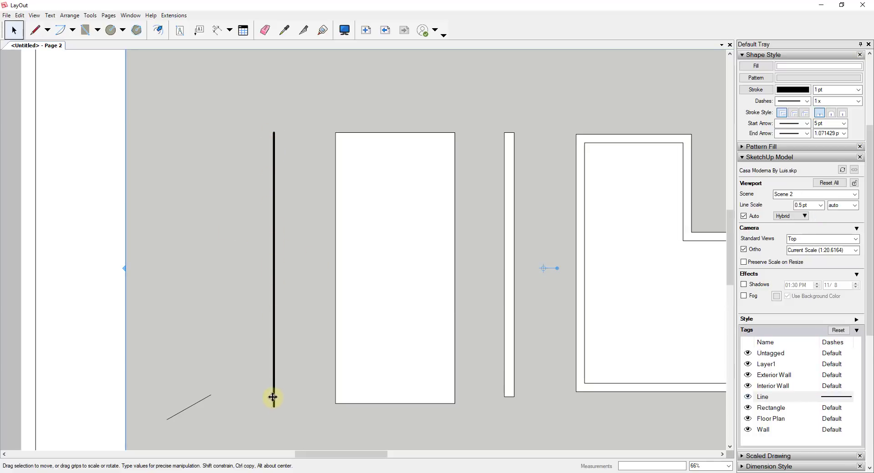
Give the Rectangle tag a dashed line style in blue and apply it
{"action": "left_click_drag", "start_coordinate": [273, 397], "coordinate": [269, 133]}
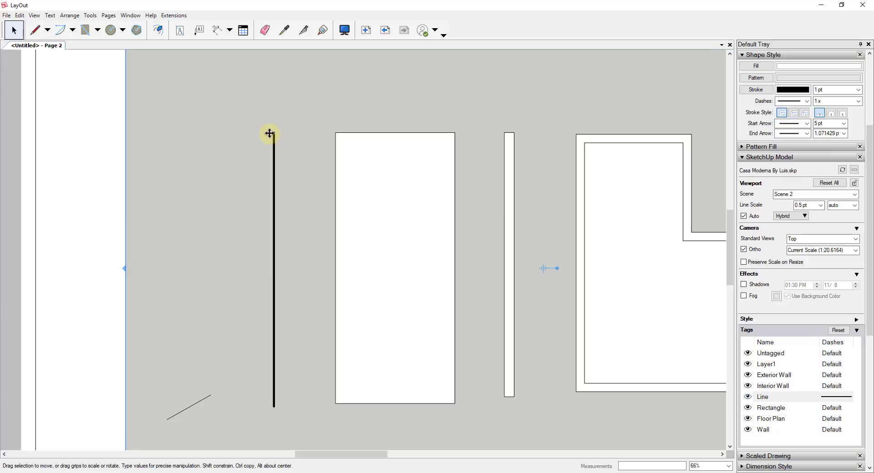
{"action": "mouse_move", "coordinate": [455, 313]}
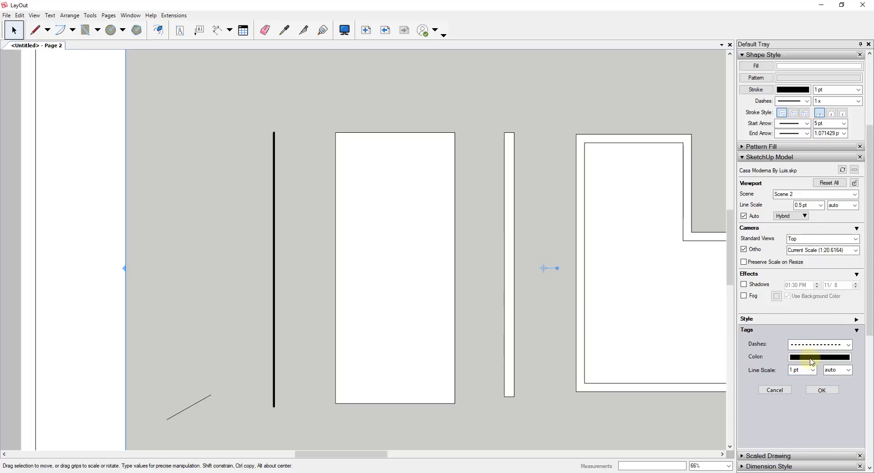
{"action": "left_click", "coordinate": [818, 357]}
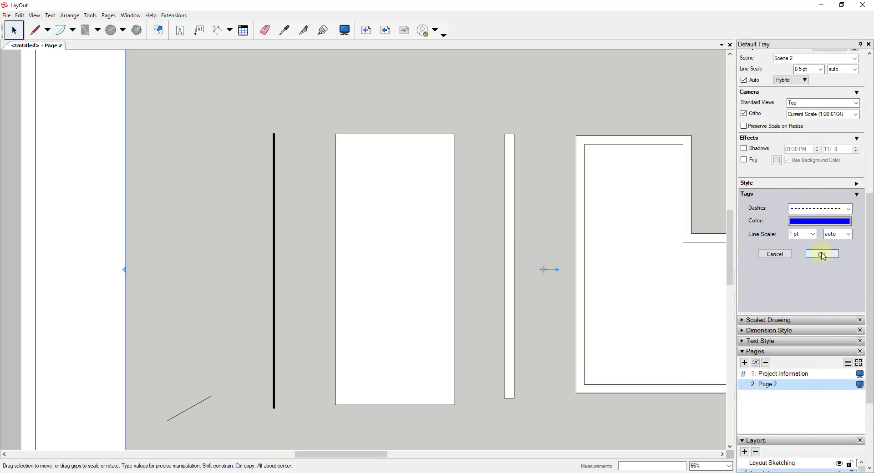
{"action": "left_click", "coordinate": [821, 254]}
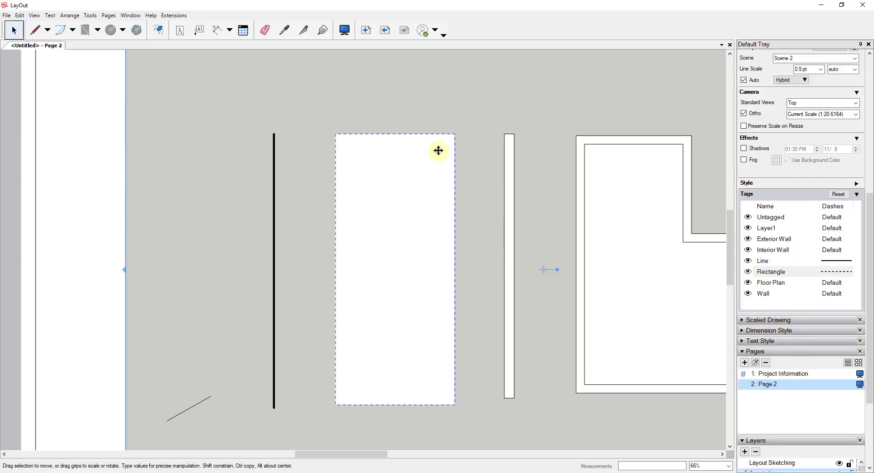
{"action": "mouse_move", "coordinate": [451, 192]}
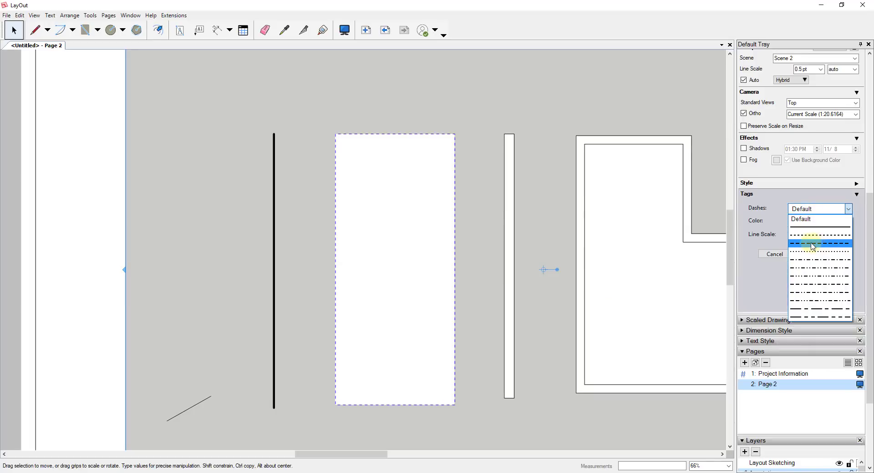
Make the Wall tag green and dashed, and set the Floor Plan line scale to 10
{"action": "left_click", "coordinate": [820, 244]}
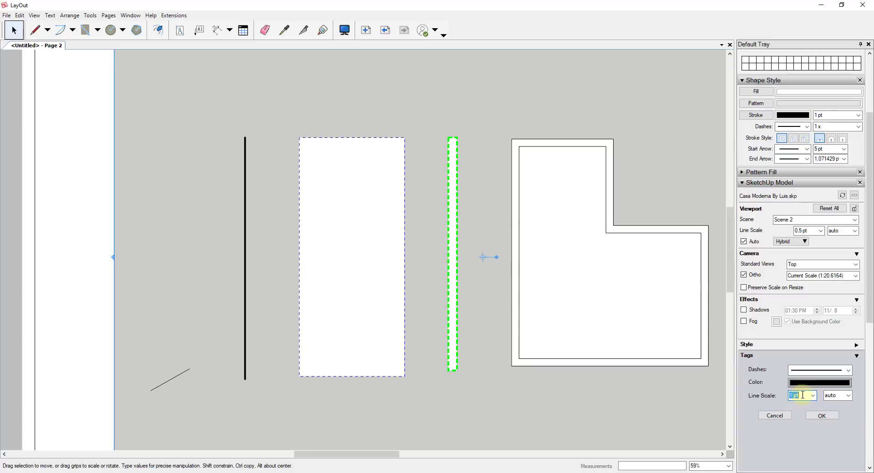
{"action": "type", "text": "10"}
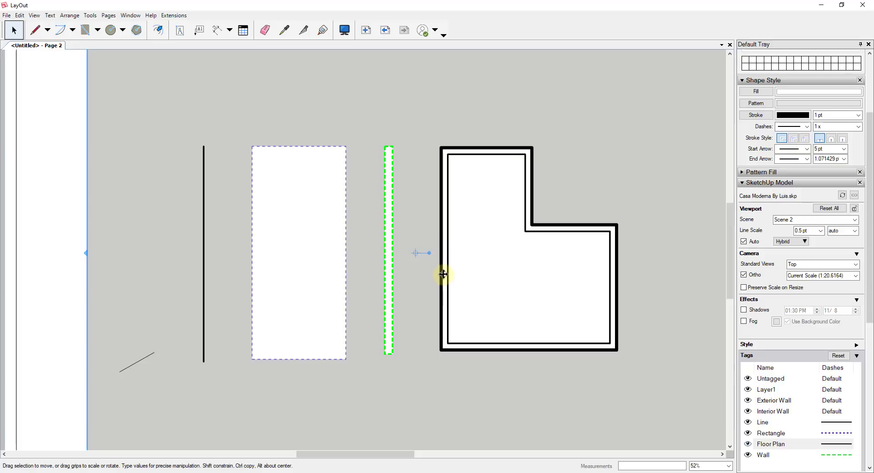
{"action": "mouse_move", "coordinate": [496, 299]}
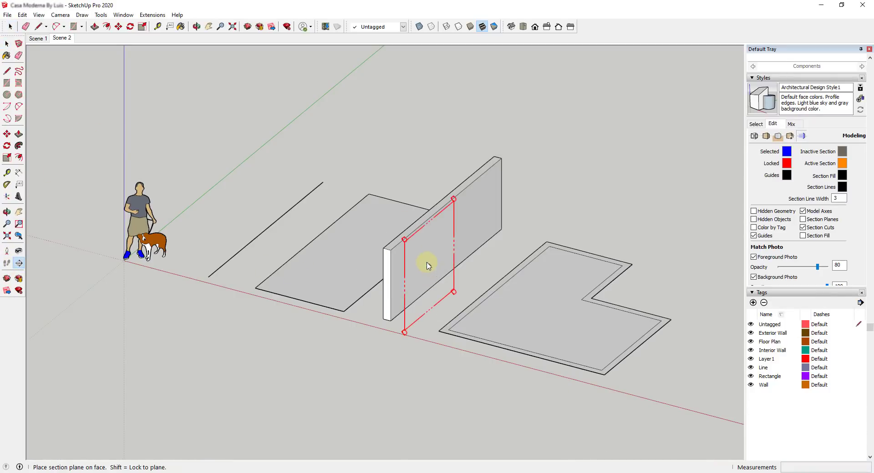
Place a section plane on the wall face with the default name, then return to Select
{"action": "left_click", "coordinate": [426, 265]}
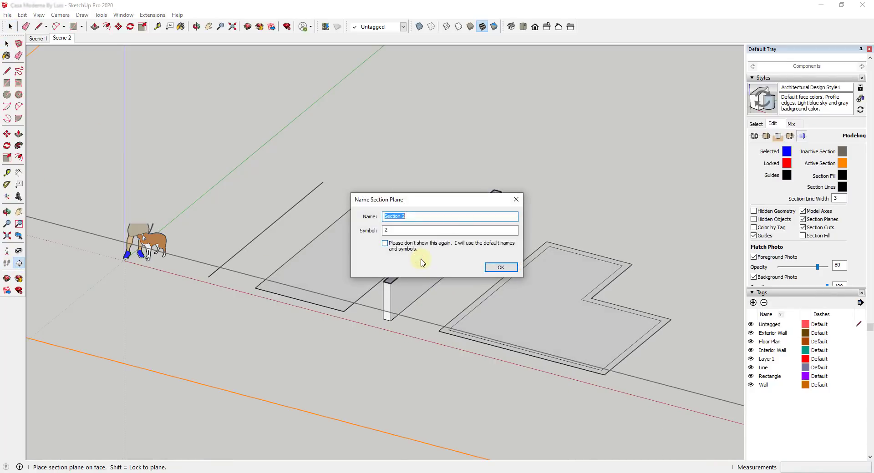
{"action": "left_click", "coordinate": [500, 267]}
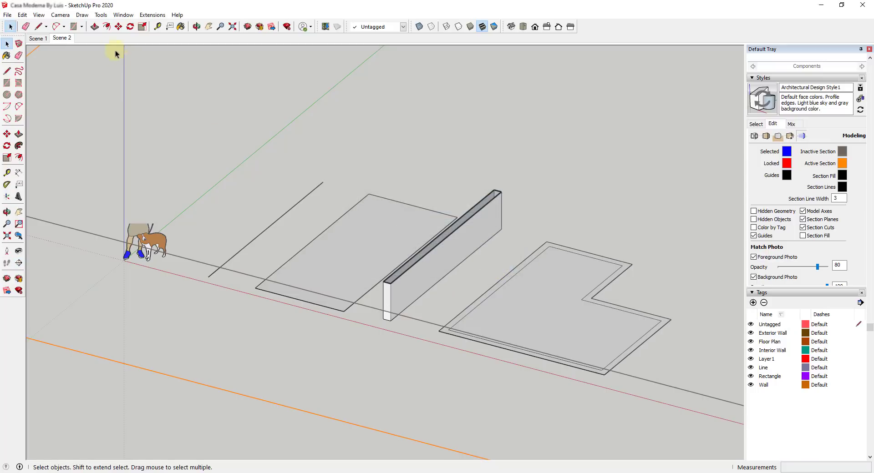
{"action": "left_click", "coordinate": [7, 15]}
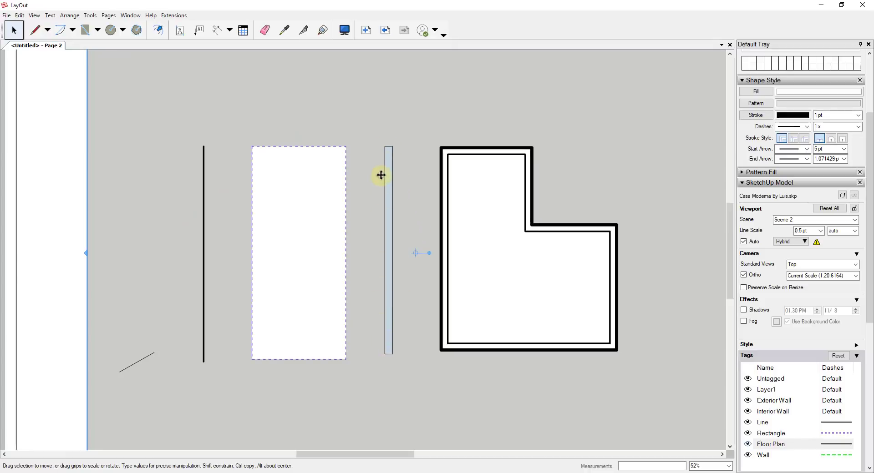
{"action": "mouse_move", "coordinate": [393, 341]}
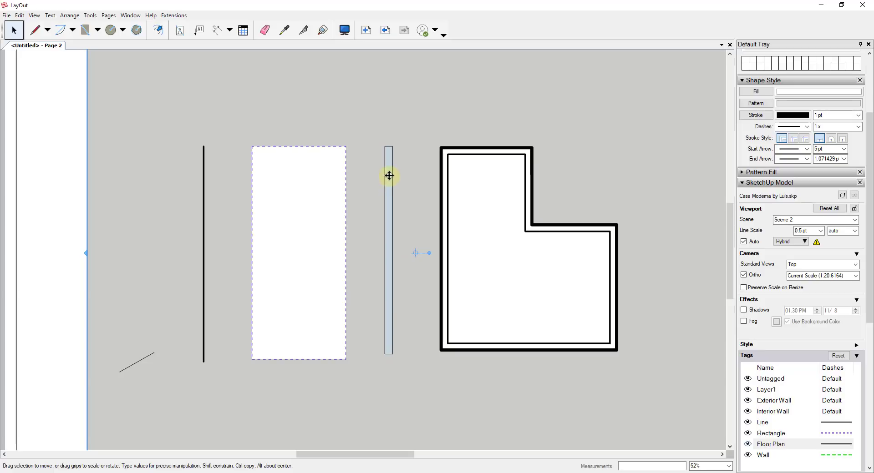
{"action": "mouse_move", "coordinate": [426, 350]}
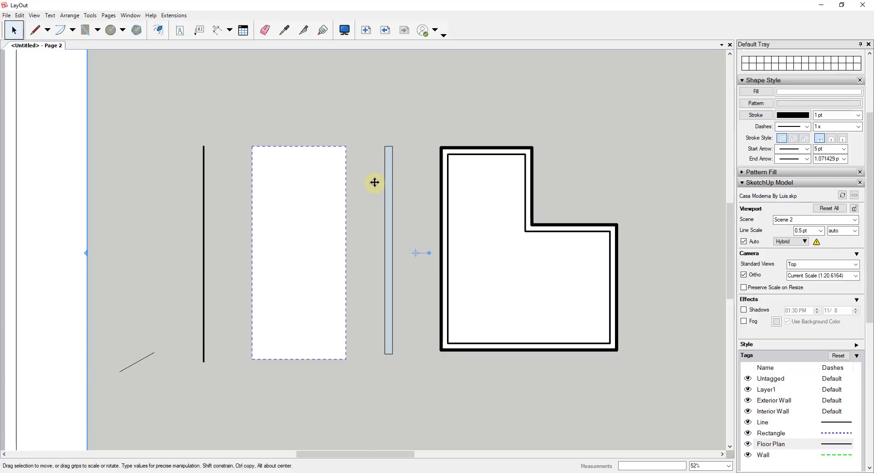
{"action": "mouse_move", "coordinate": [392, 155]}
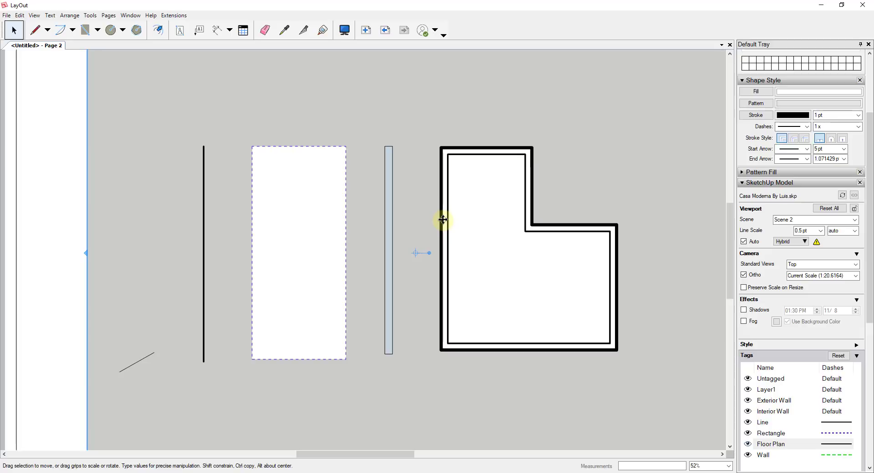
{"action": "mouse_move", "coordinate": [398, 145]}
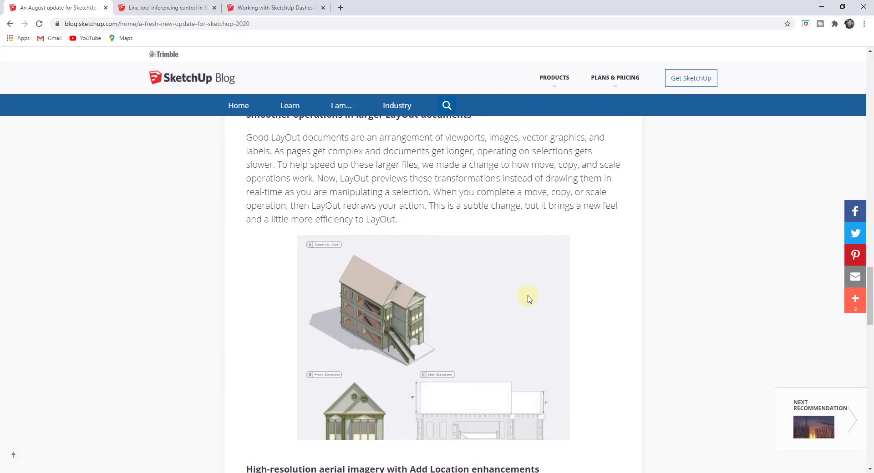
Scroll the blog post down to the high-resolution aerial imagery section
{"action": "scroll", "scroll_direction": "down", "scroll_amount": 3}
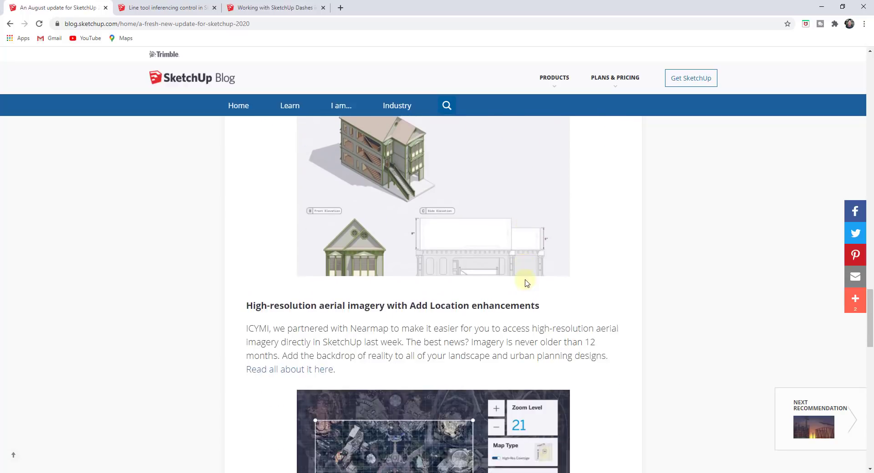
{"action": "scroll", "scroll_direction": "down", "scroll_amount": 3}
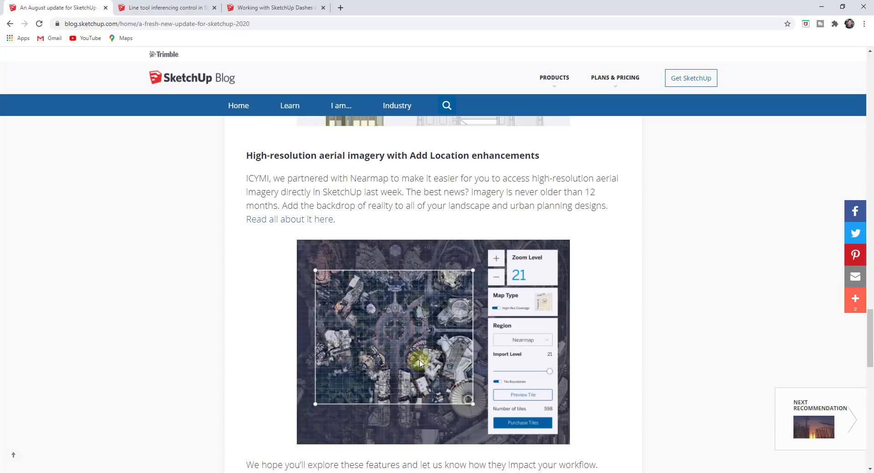
{"action": "mouse_move", "coordinate": [396, 293]}
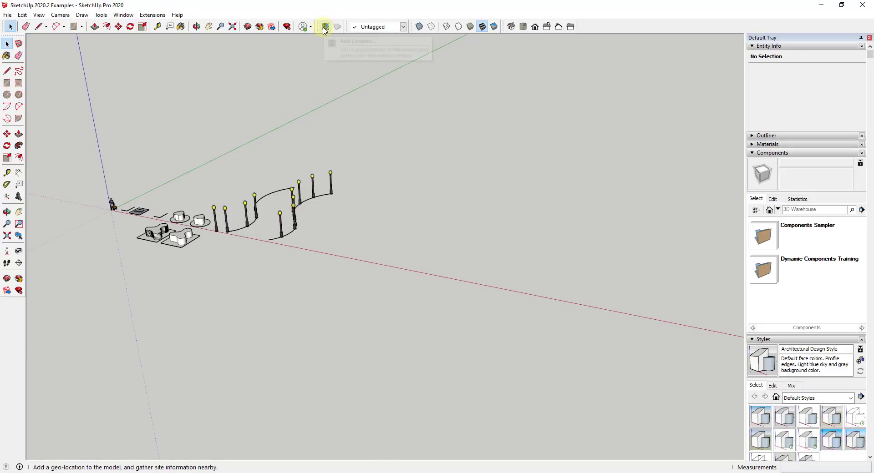
Open Add Location, zoom the map out and turn the Hi Res Coverage overlay on
{"action": "left_click", "coordinate": [323, 27]}
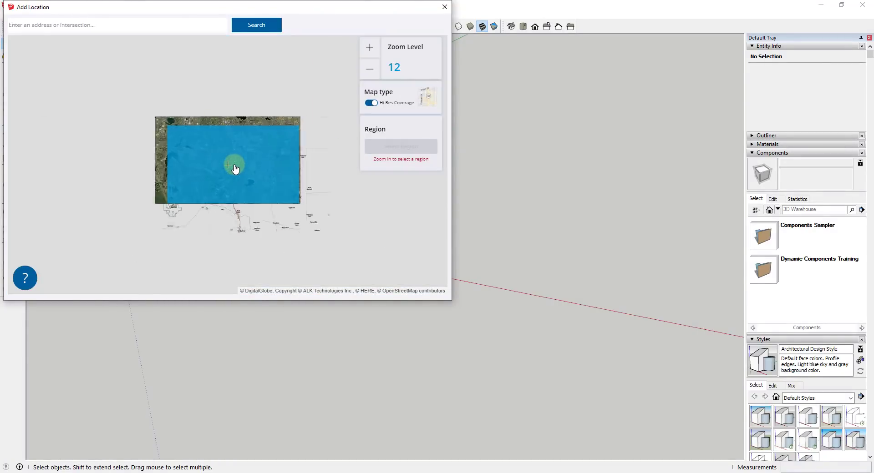
{"action": "left_click", "coordinate": [369, 68]}
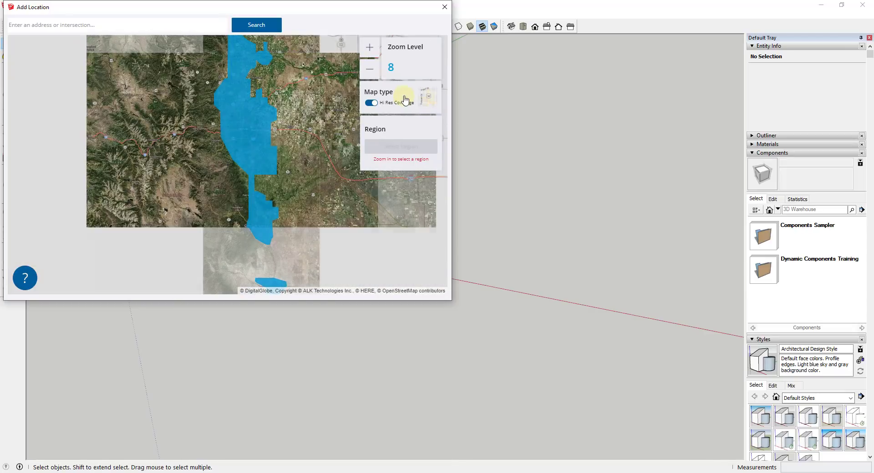
{"action": "left_click", "coordinate": [371, 103]}
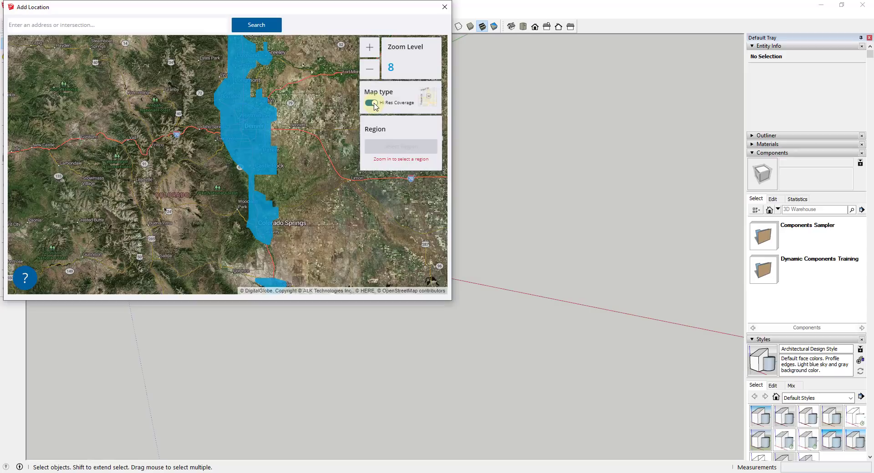
{"action": "left_click", "coordinate": [371, 103]}
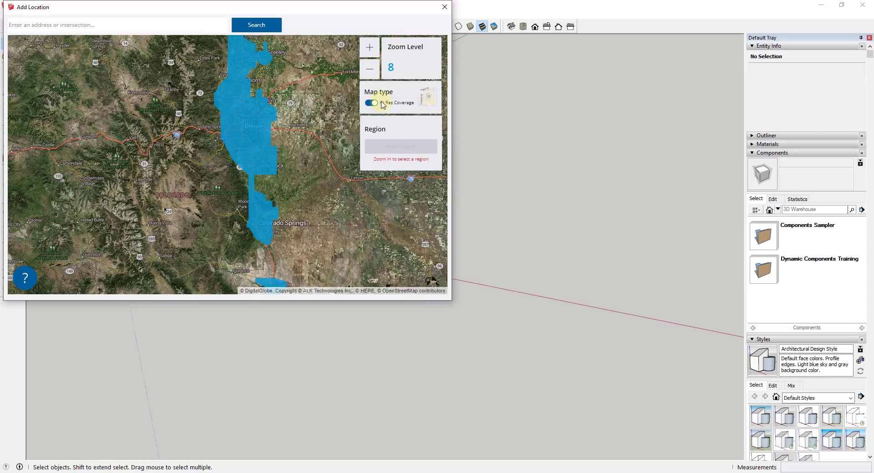
{"action": "left_click", "coordinate": [371, 103]}
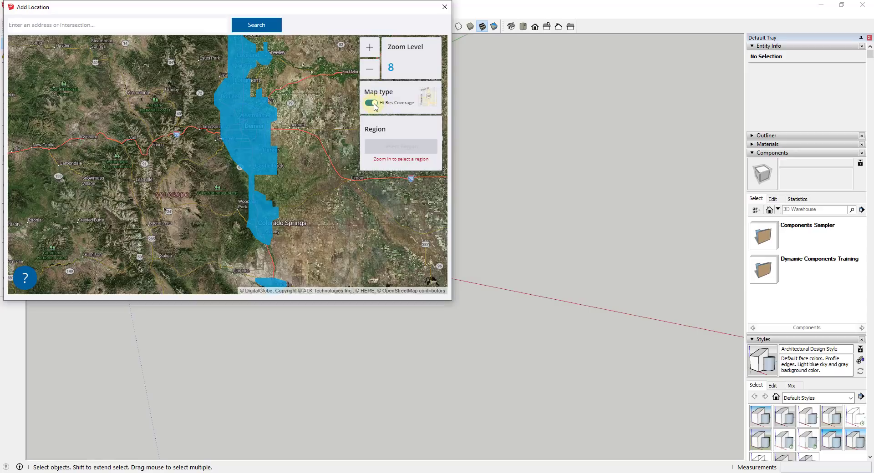
{"action": "left_click", "coordinate": [370, 103]}
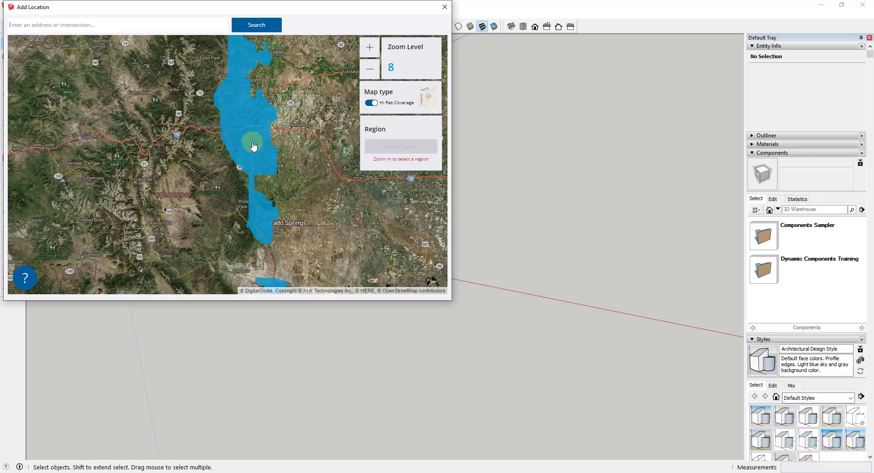
Zoom into the blue high-res coverage area down to level 18 over an office park
{"action": "left_click", "coordinate": [369, 46]}
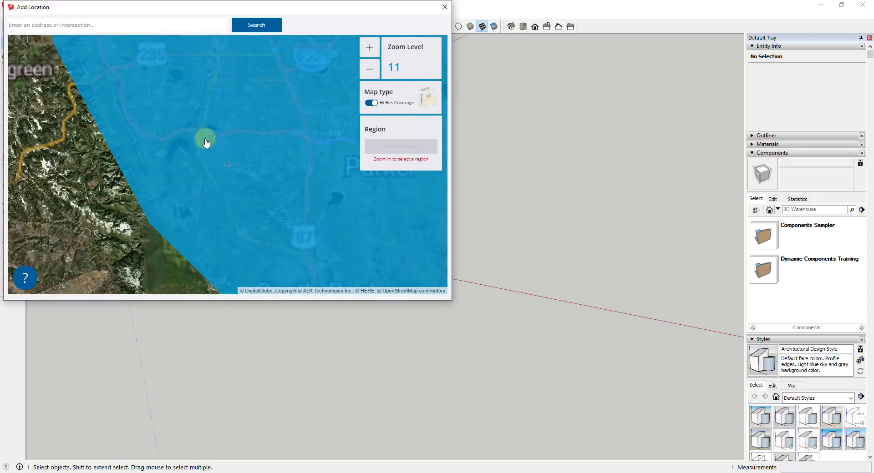
{"action": "left_click", "coordinate": [369, 46]}
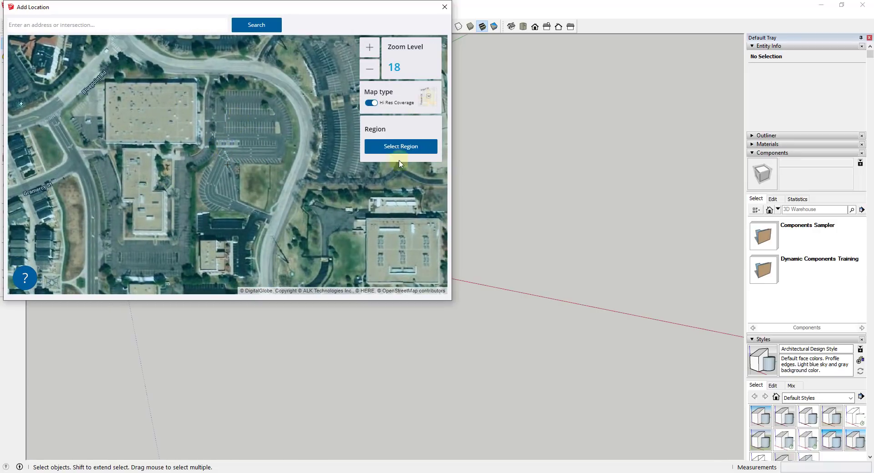
Start Select Region and set the imagery provider to Digital Globe, then to Nearmap
{"action": "left_click", "coordinate": [400, 146]}
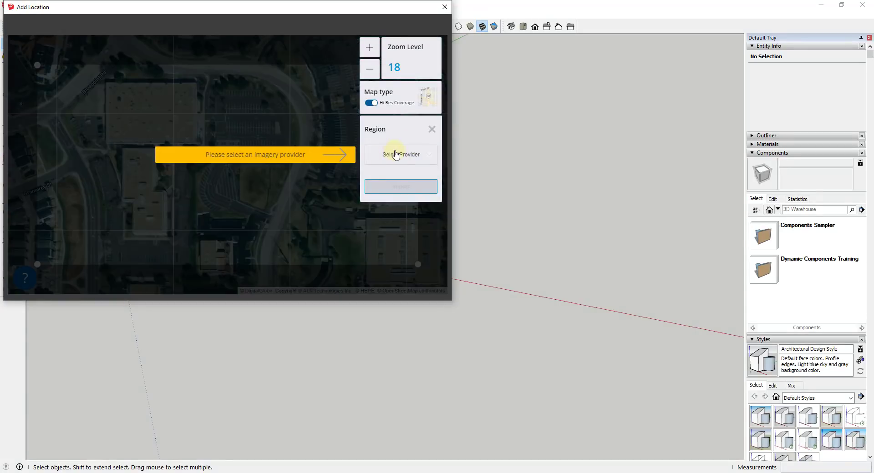
{"action": "left_click", "coordinate": [400, 155]}
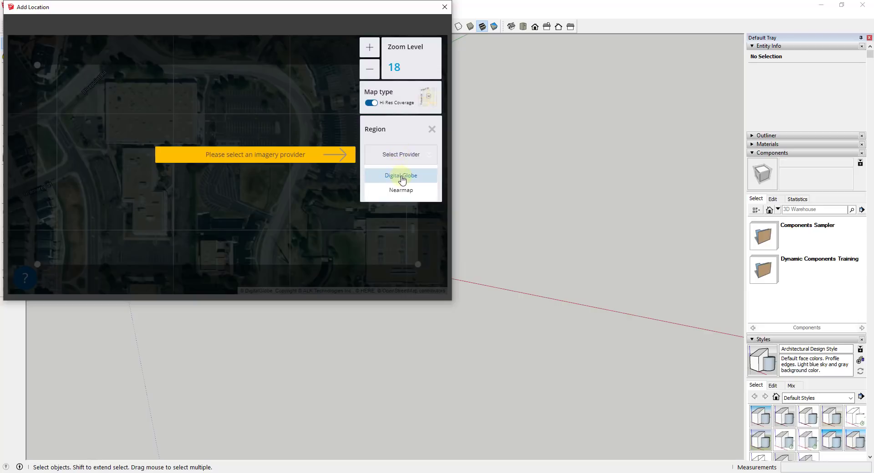
{"action": "left_click", "coordinate": [401, 174]}
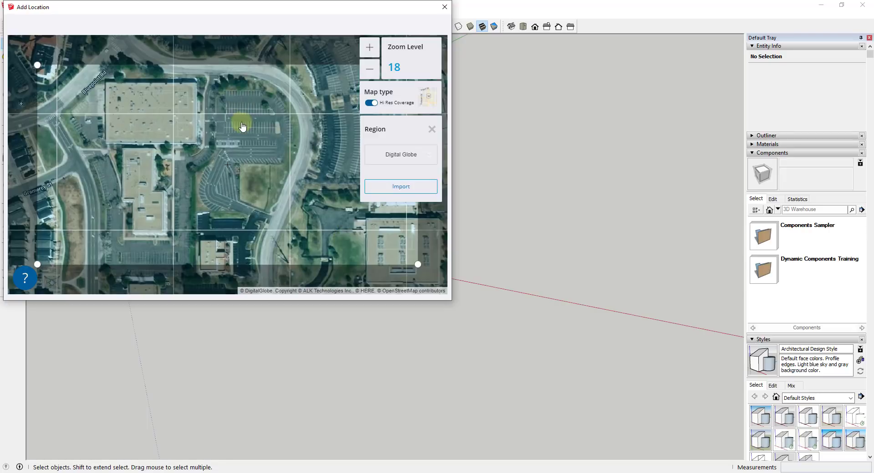
{"action": "mouse_move", "coordinate": [257, 168]}
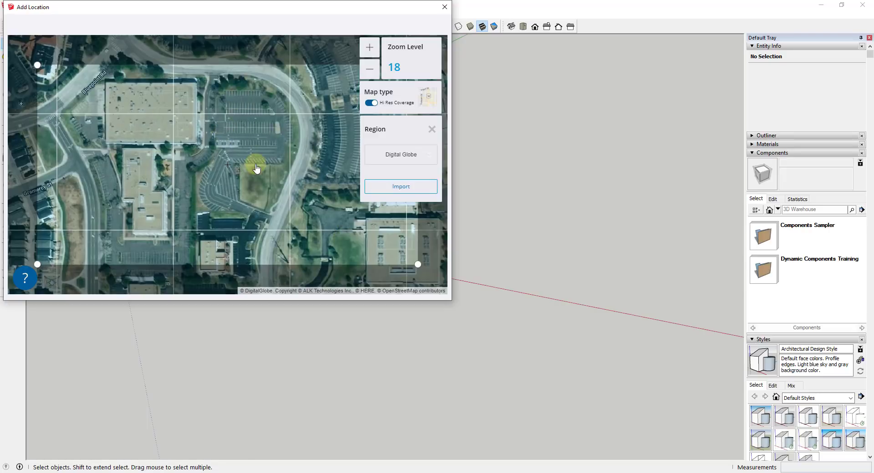
{"action": "left_click", "coordinate": [401, 155]}
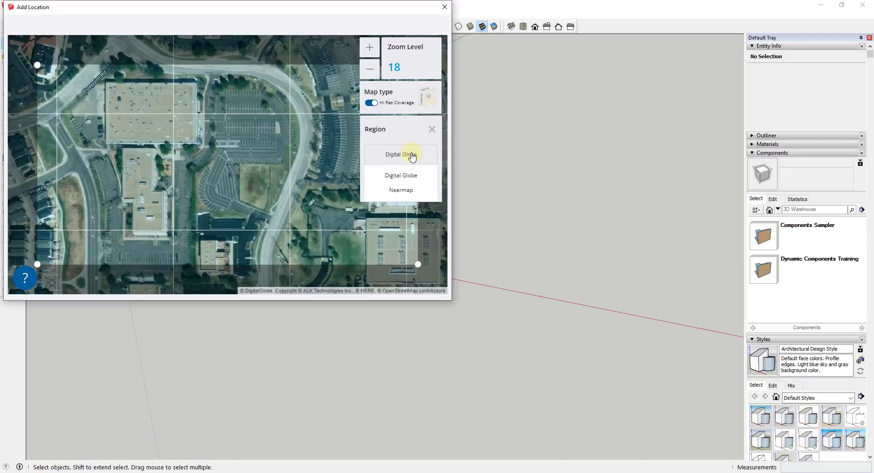
{"action": "mouse_move", "coordinate": [401, 191]}
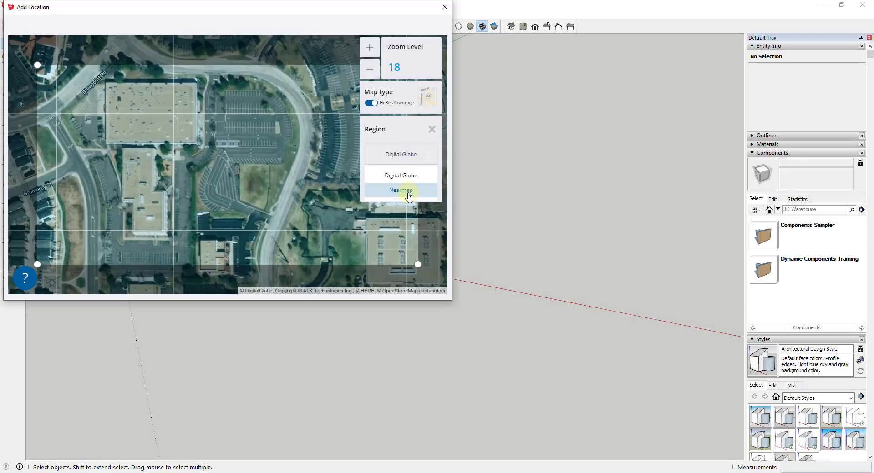
{"action": "left_click", "coordinate": [400, 190]}
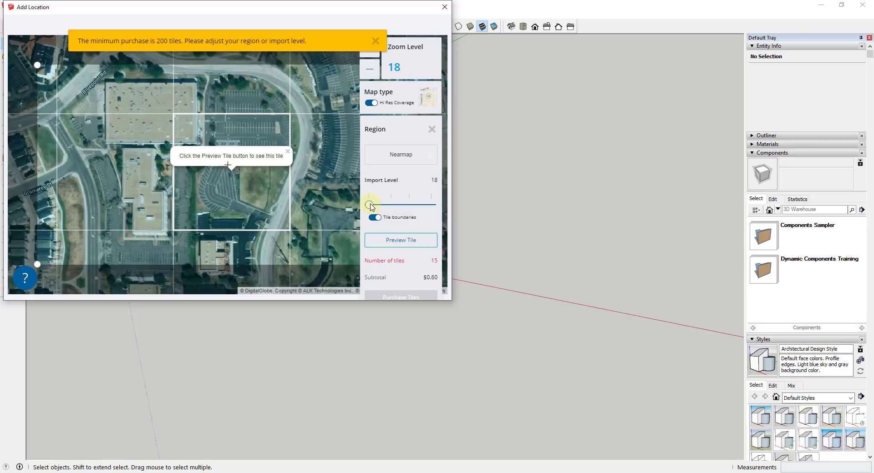
Raise the Nearmap import level from 18 to 21 (trying 20) to reach 200 tiles at $8.00
{"action": "left_click_drag", "start_coordinate": [370, 205], "coordinate": [390, 205]}
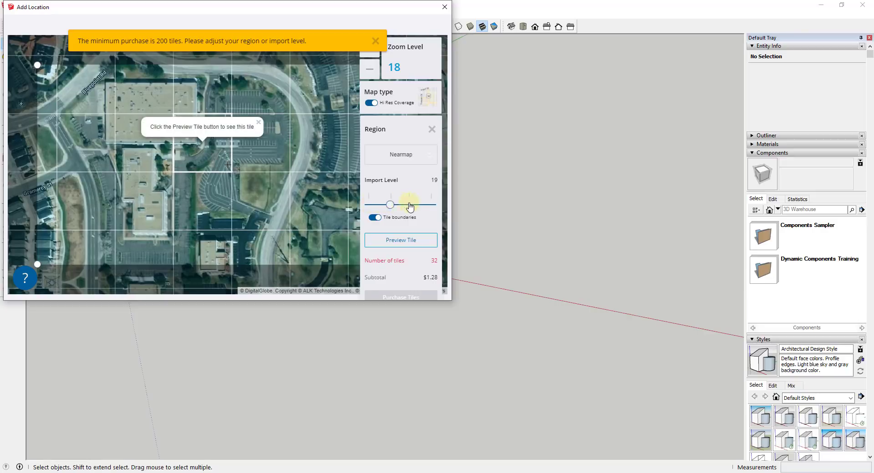
{"action": "left_click_drag", "start_coordinate": [391, 205], "coordinate": [409, 205]}
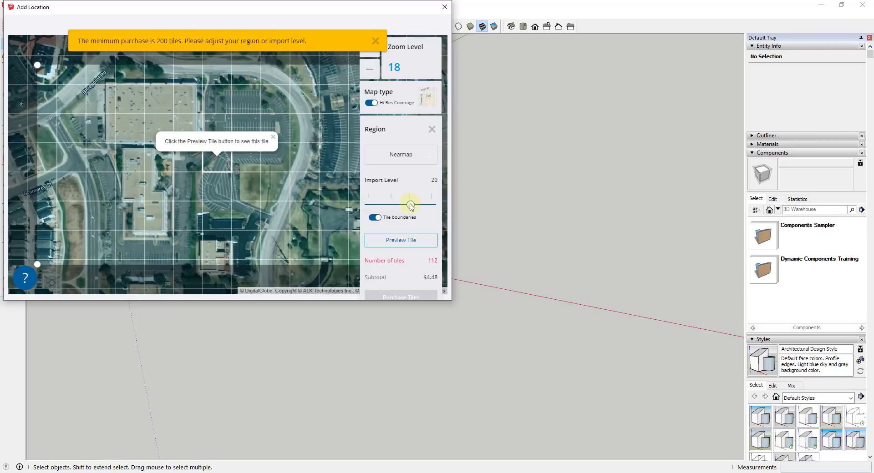
{"action": "left_click_drag", "start_coordinate": [409, 205], "coordinate": [431, 205]}
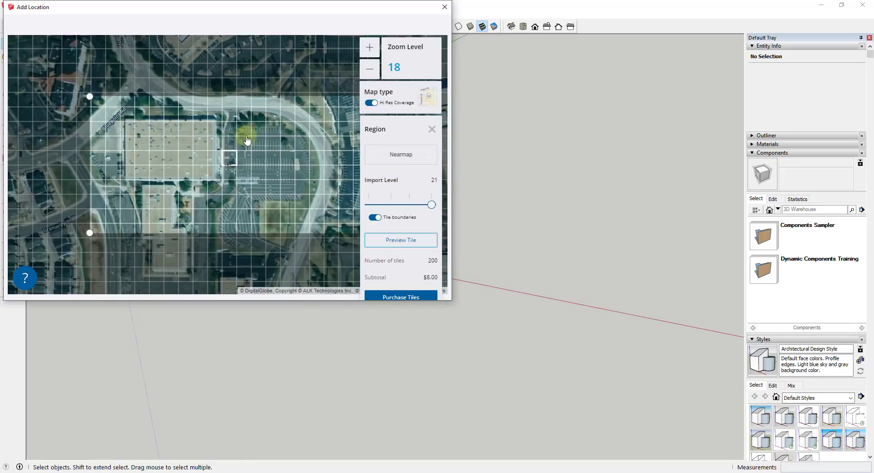
{"action": "mouse_move", "coordinate": [140, 167]}
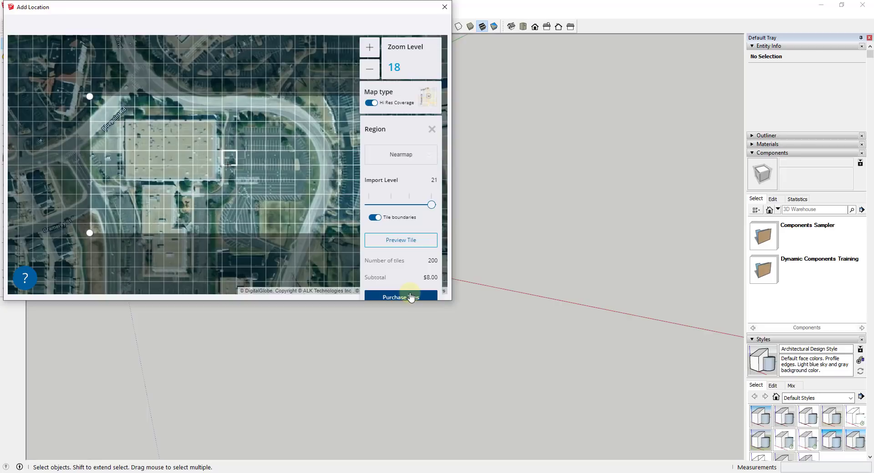
{"action": "mouse_move", "coordinate": [432, 205]}
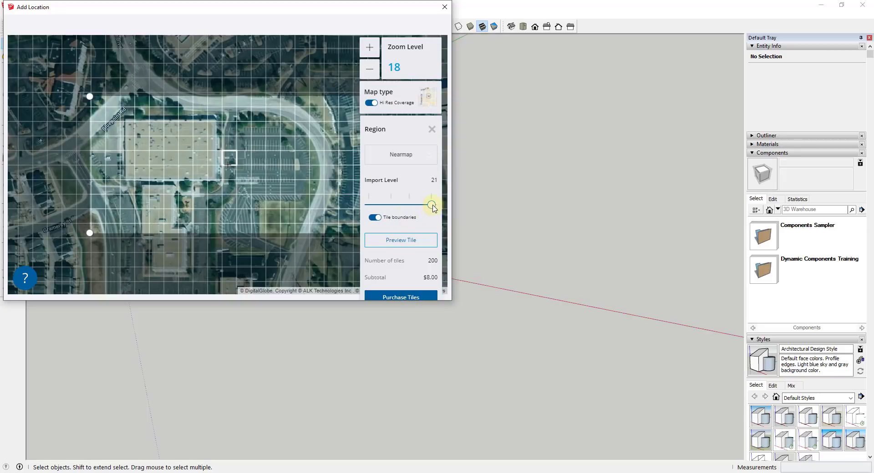
{"action": "left_click_drag", "start_coordinate": [431, 204], "coordinate": [410, 204]}
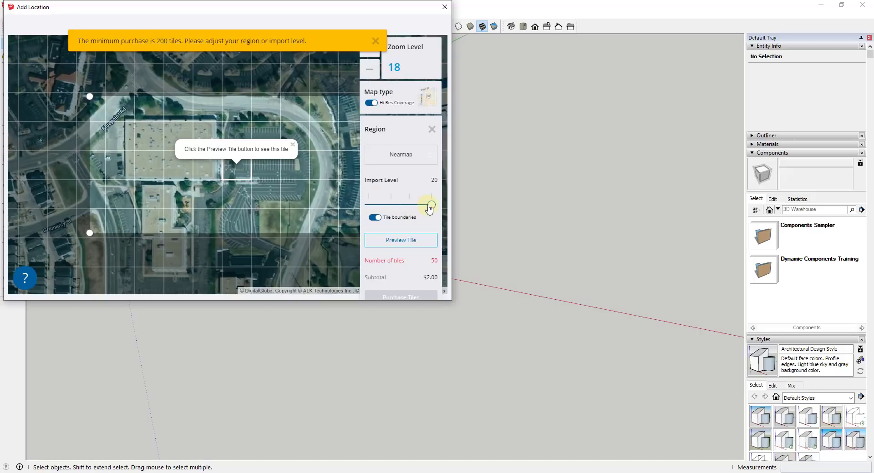
{"action": "left_click_drag", "start_coordinate": [426, 203], "coordinate": [431, 203]}
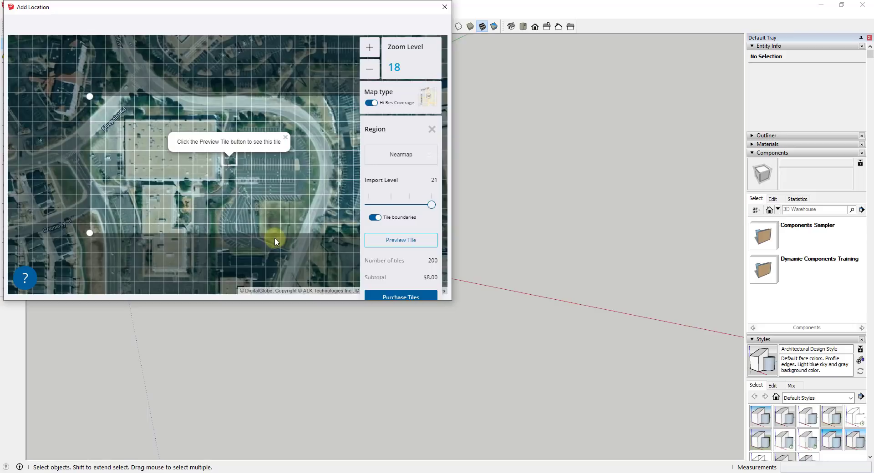
{"action": "mouse_move", "coordinate": [273, 204]}
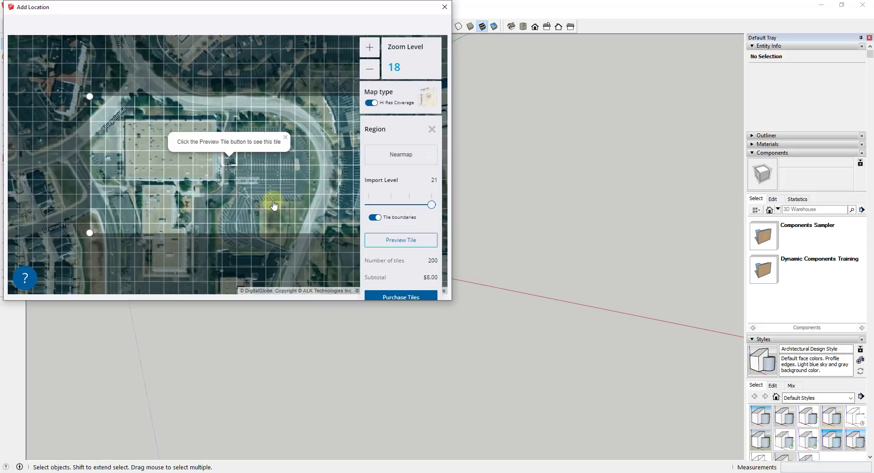
{"action": "mouse_move", "coordinate": [245, 183]}
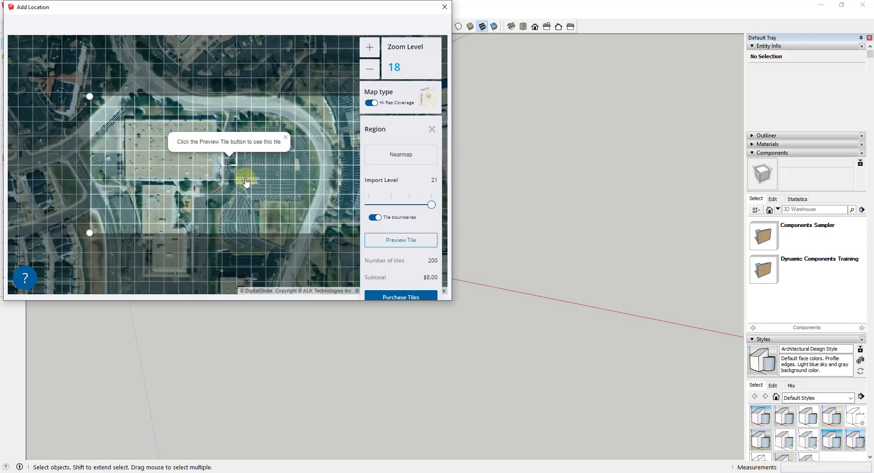
{"action": "mouse_move", "coordinate": [251, 182]}
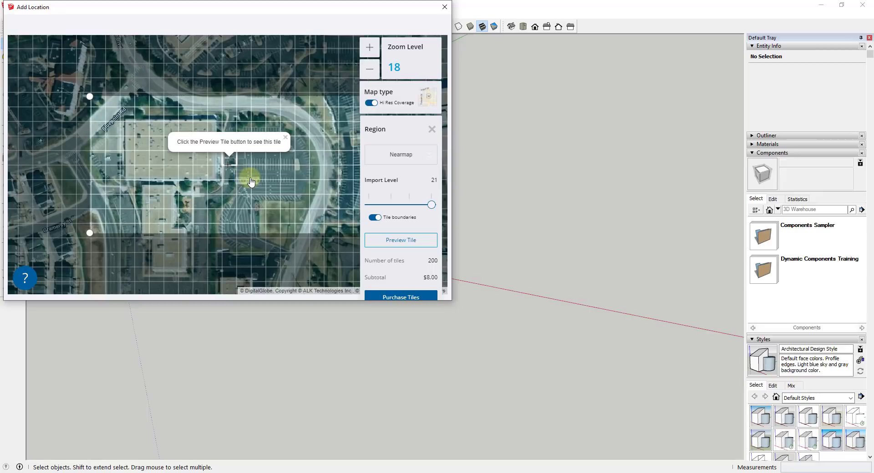
{"action": "mouse_move", "coordinate": [234, 94]}
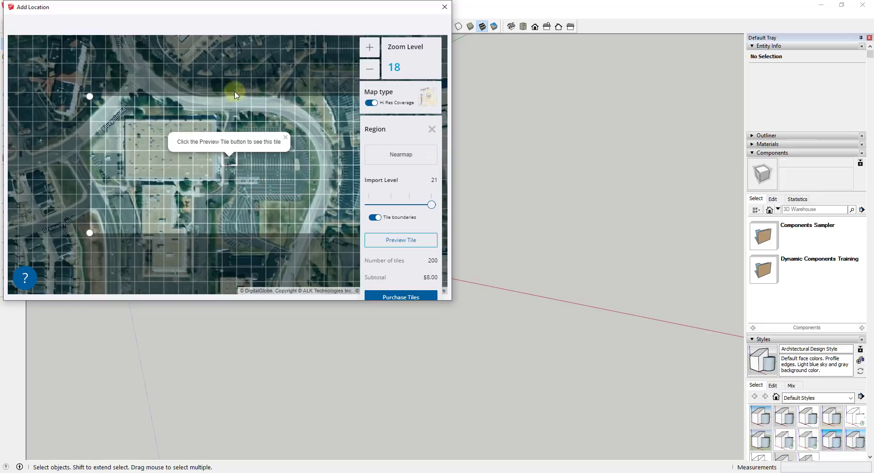